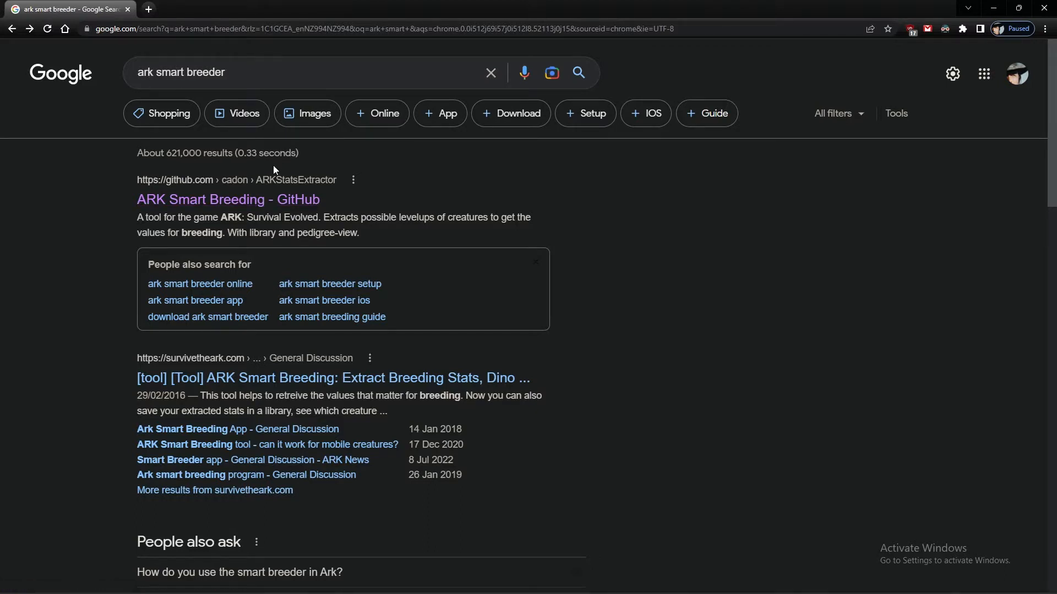
{"action": "mouse_move", "coordinate": [228, 199]}
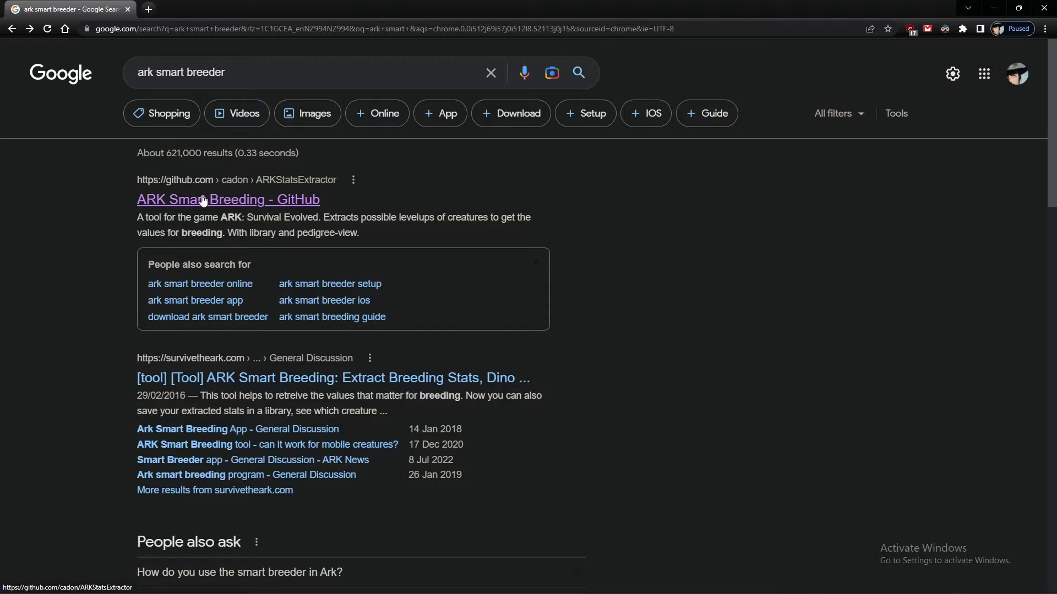
Open the 'ARK Smart Breeding - GitHub' result from the ark smart breeder search.
{"action": "left_click", "coordinate": [228, 199]}
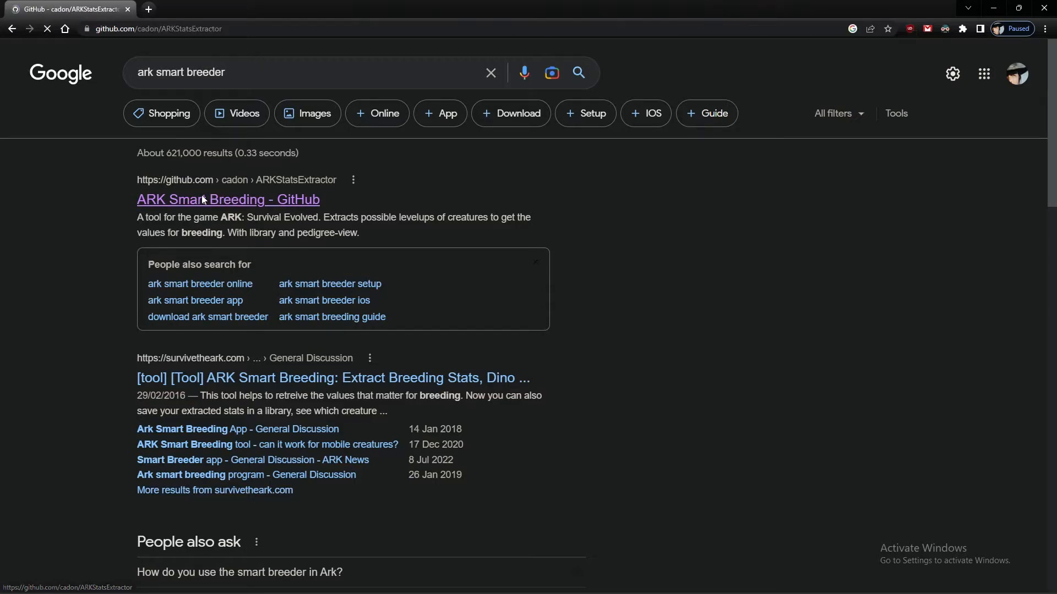
Scroll the ARKStatsExtractor README past the Screenshots to the Download and Patchnotes sections.
{"action": "left_click", "coordinate": [228, 199]}
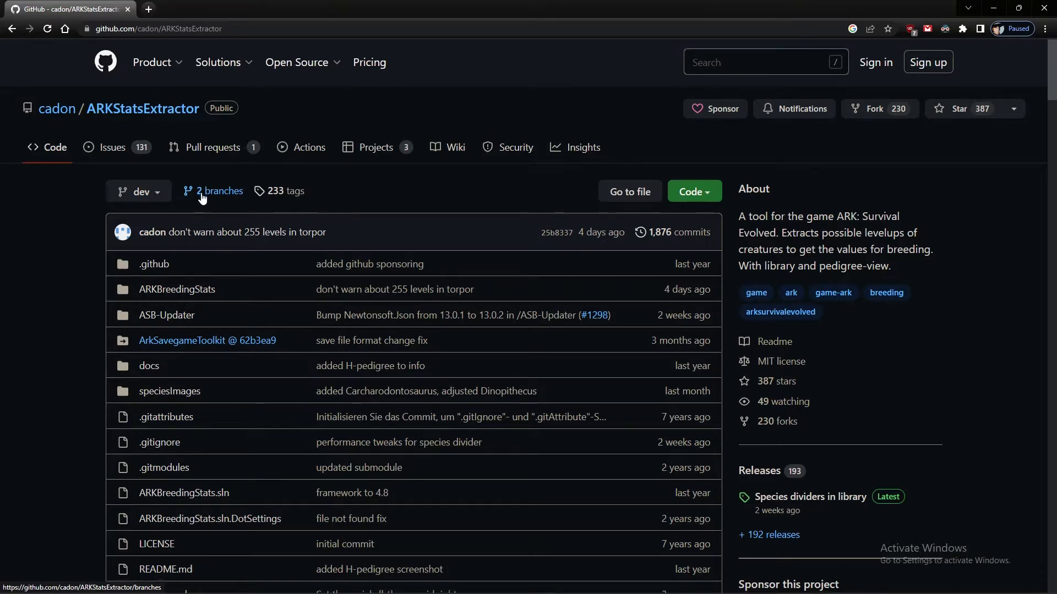
{"action": "scroll", "scroll_direction": "down", "scroll_amount": 3}
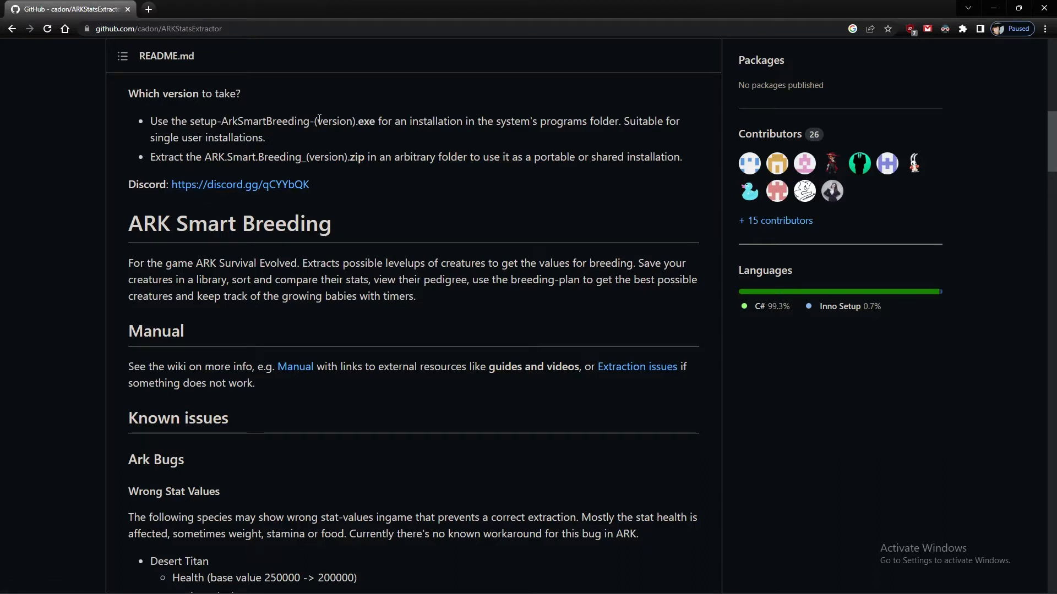
{"action": "mouse_move", "coordinate": [330, 147]}
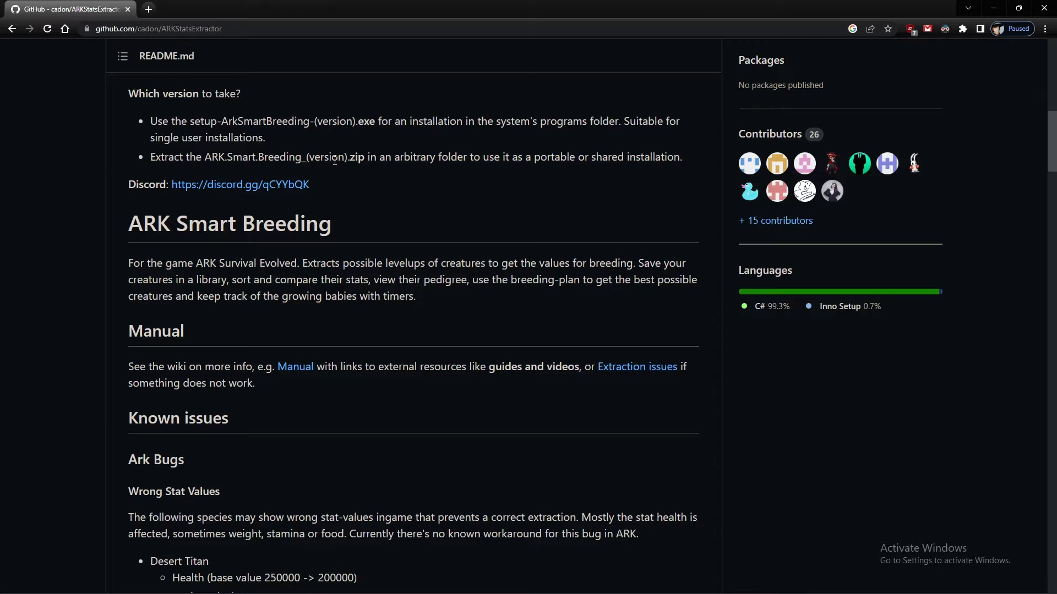
{"action": "mouse_move", "coordinate": [270, 177]}
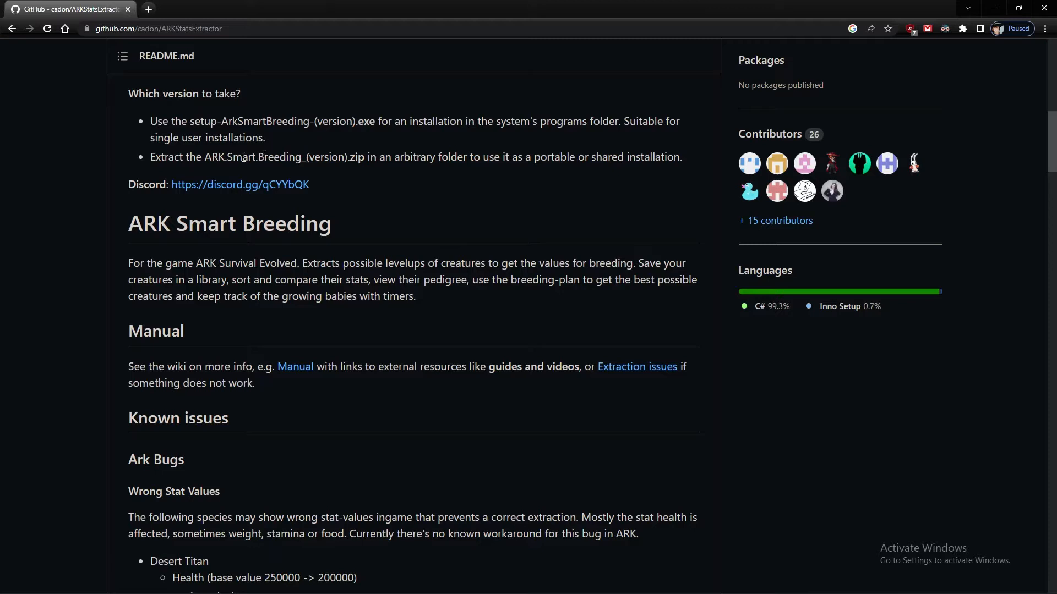
{"action": "mouse_move", "coordinate": [209, 259]}
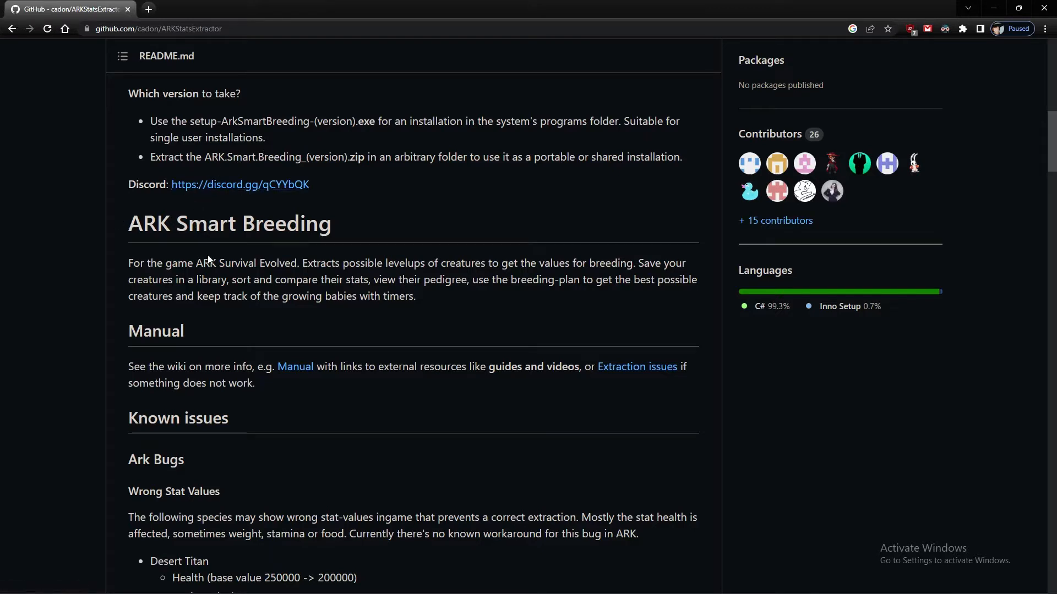
{"action": "mouse_move", "coordinate": [234, 316]}
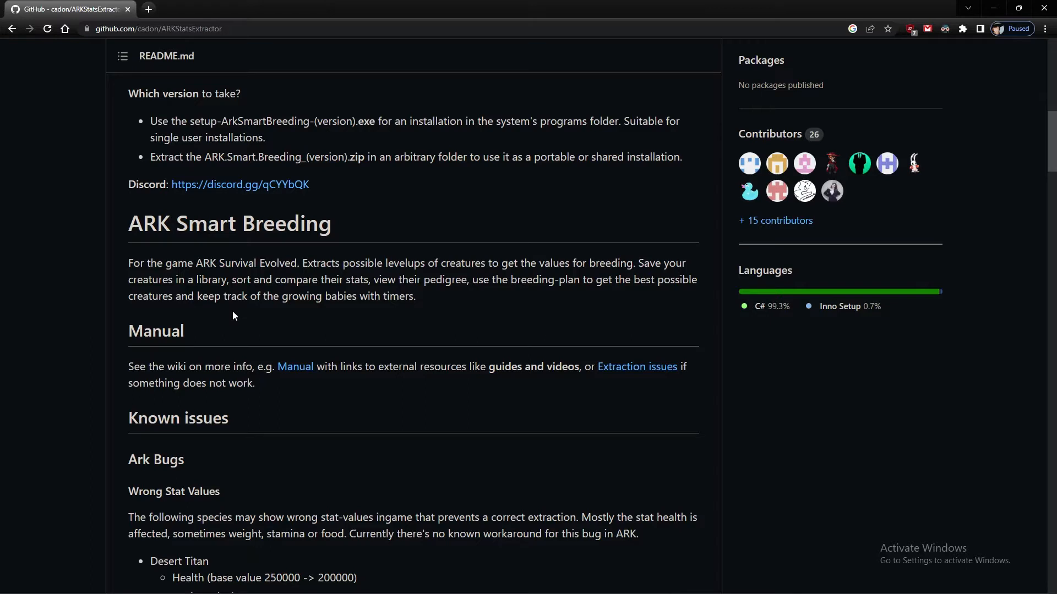
{"action": "mouse_move", "coordinate": [233, 315]}
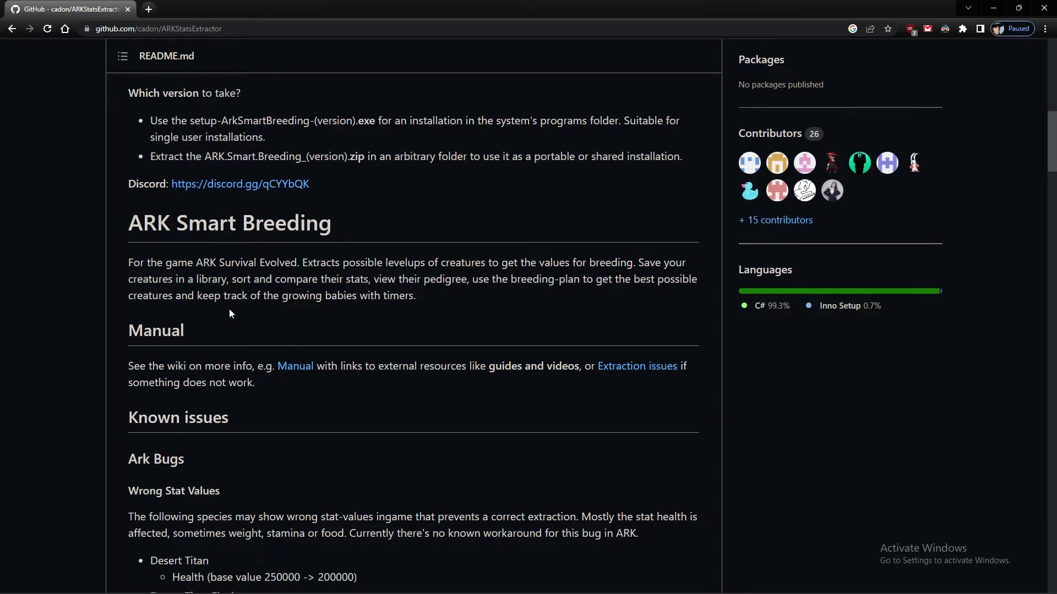
{"action": "scroll", "scroll_direction": "down", "scroll_amount": 3}
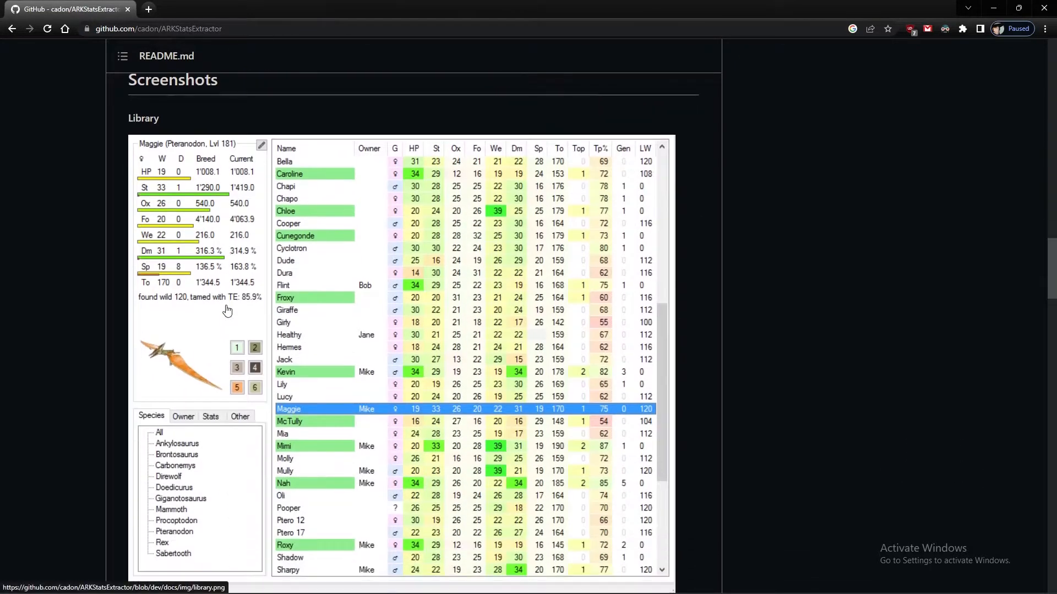
{"action": "scroll", "scroll_direction": "down", "scroll_amount": 3}
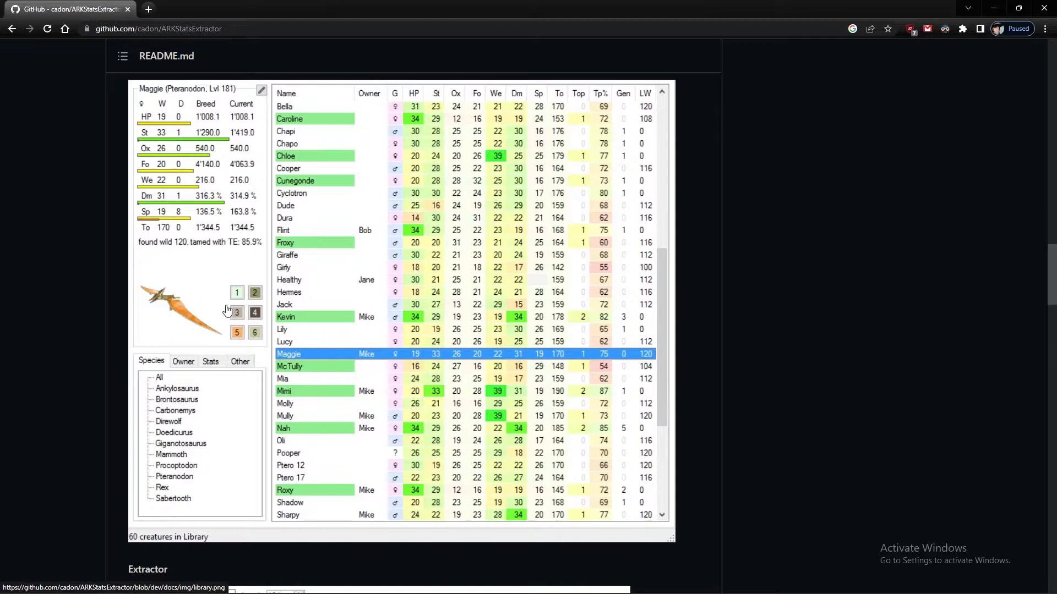
{"action": "mouse_move", "coordinate": [227, 311]}
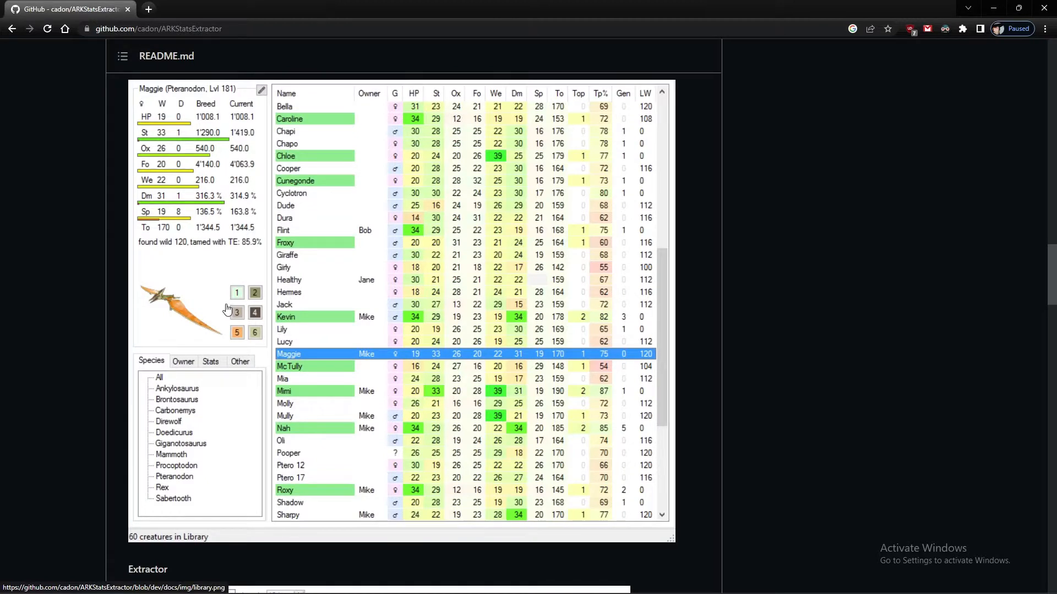
{"action": "scroll", "scroll_direction": "down", "scroll_amount": 3}
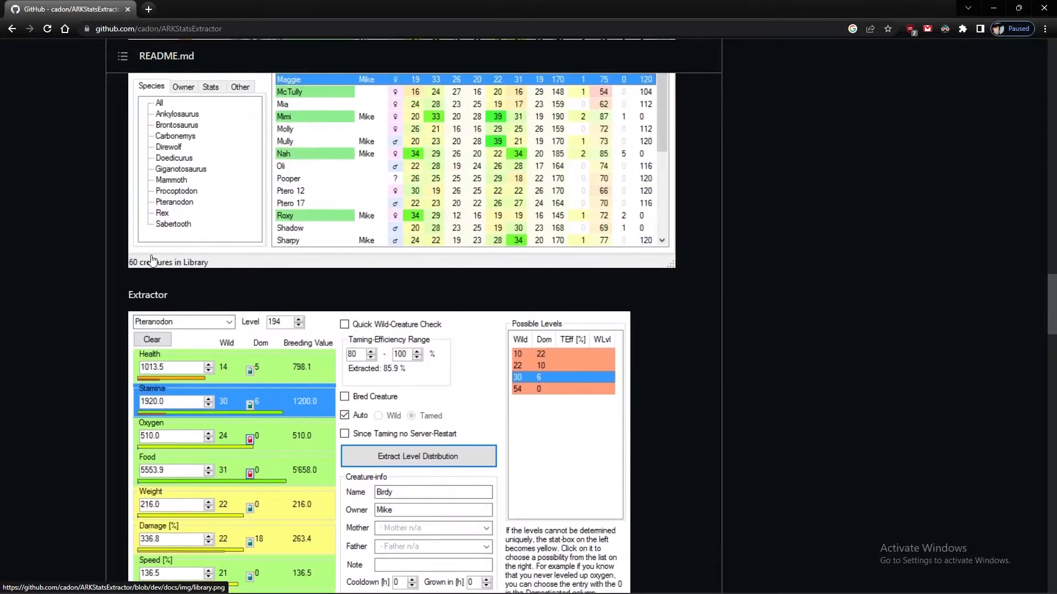
{"action": "scroll", "scroll_direction": "down", "scroll_amount": 3}
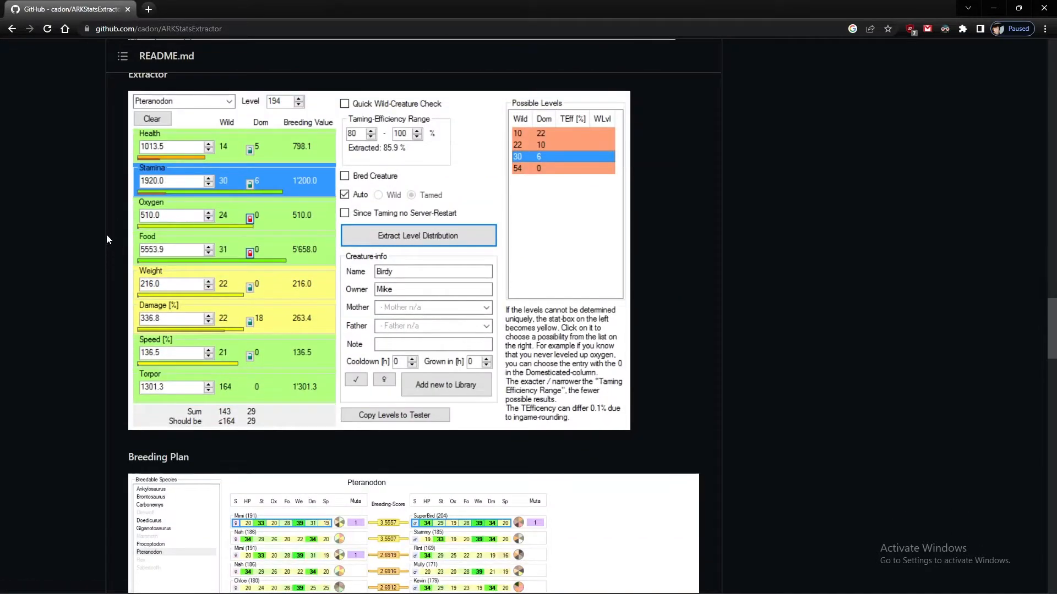
{"action": "scroll", "scroll_direction": "down", "scroll_amount": 3}
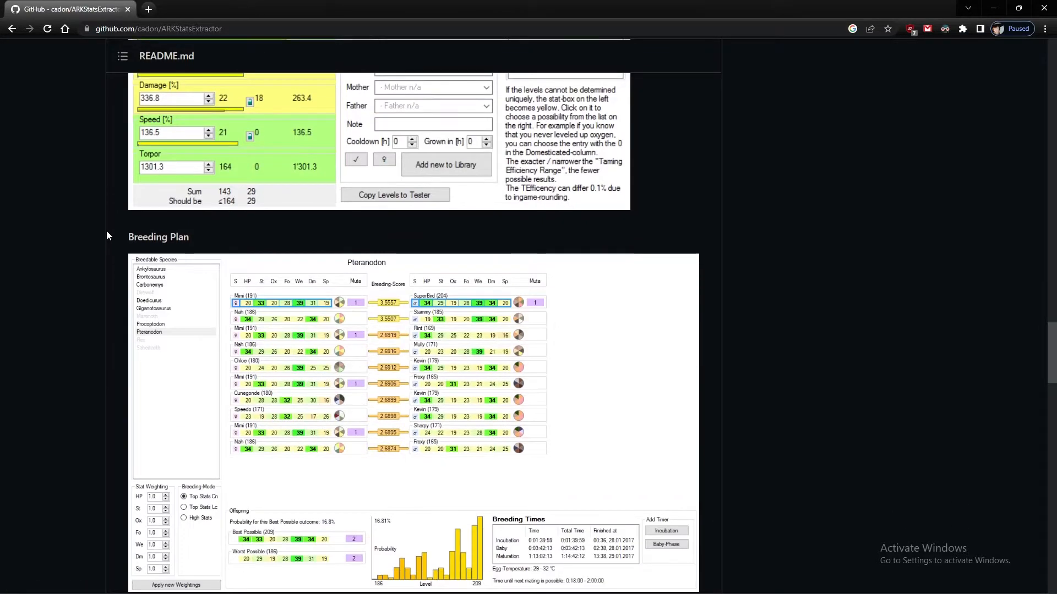
{"action": "scroll", "scroll_direction": "down", "scroll_amount": 3}
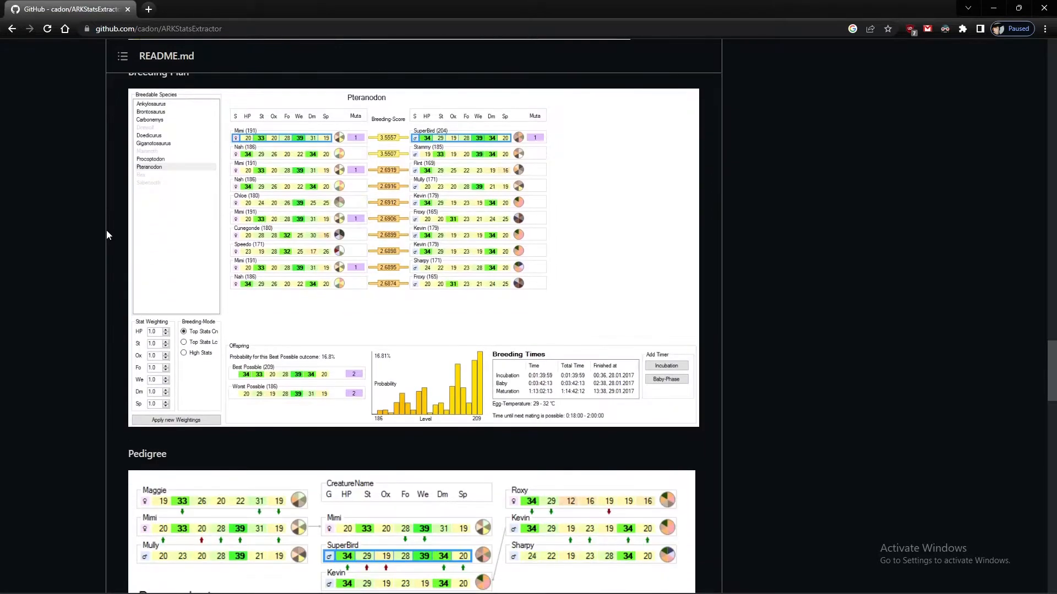
{"action": "scroll", "scroll_direction": "down", "scroll_amount": 3}
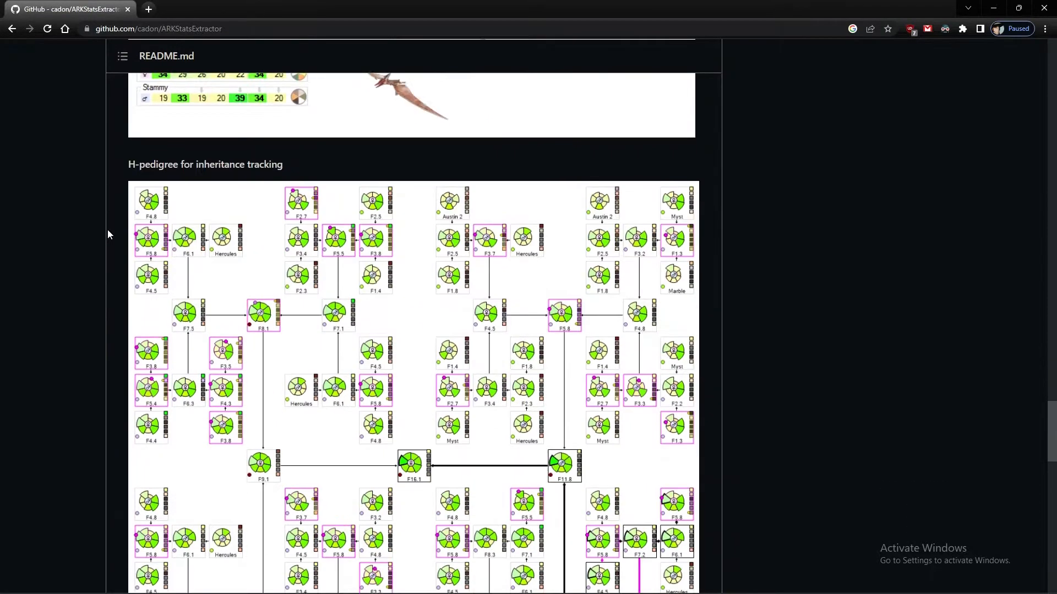
{"action": "scroll", "scroll_direction": "down", "scroll_amount": 3}
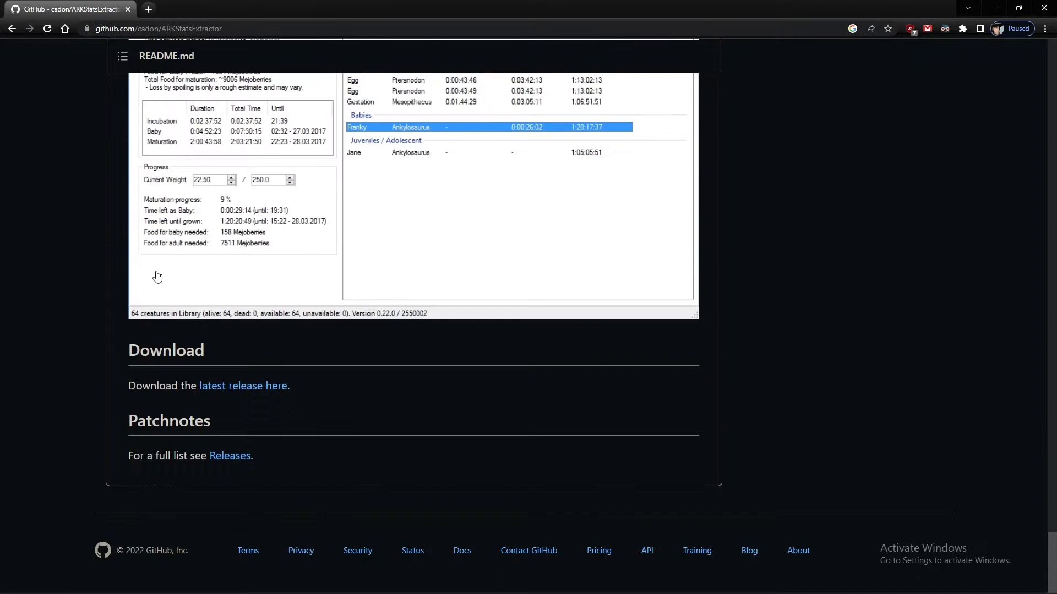
{"action": "mouse_move", "coordinate": [172, 384]}
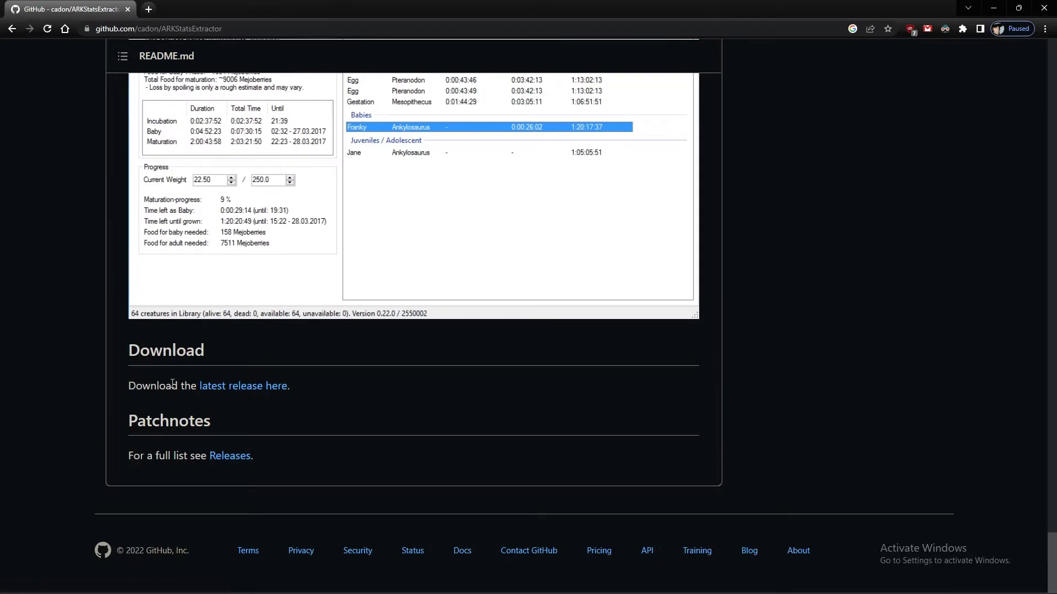
{"action": "mouse_move", "coordinate": [269, 385]}
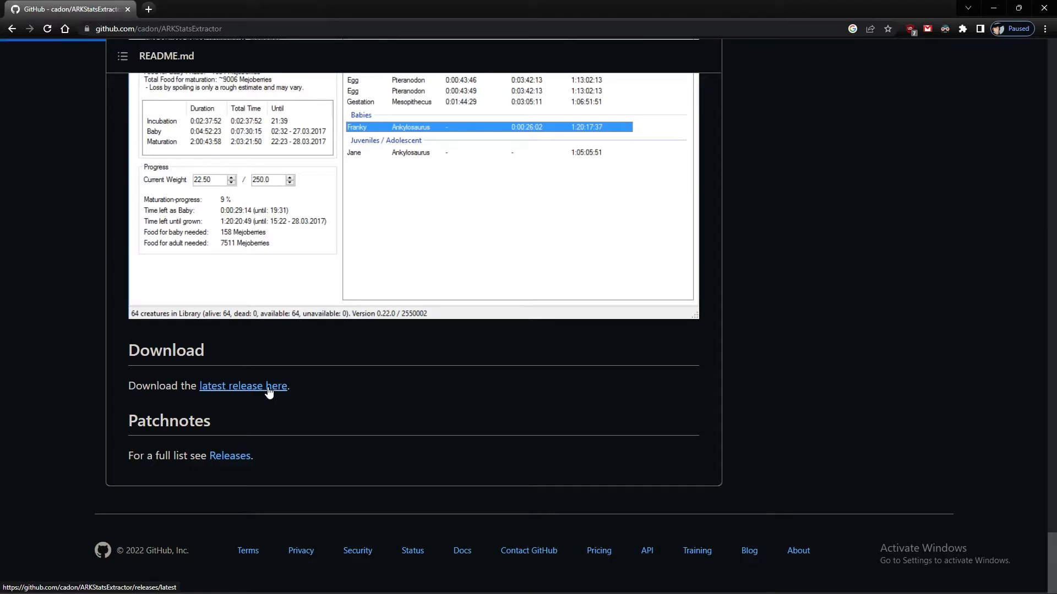
Go to the v0.50.8 latest release and scroll to its zip and setup installer assets.
{"action": "left_click", "coordinate": [242, 385]}
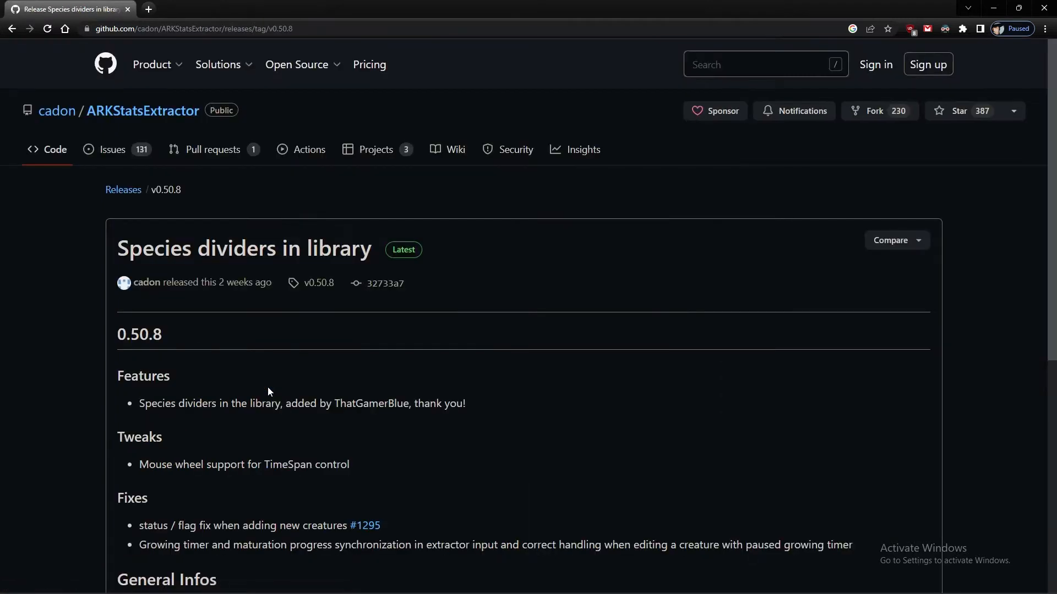
{"action": "mouse_move", "coordinate": [78, 339]}
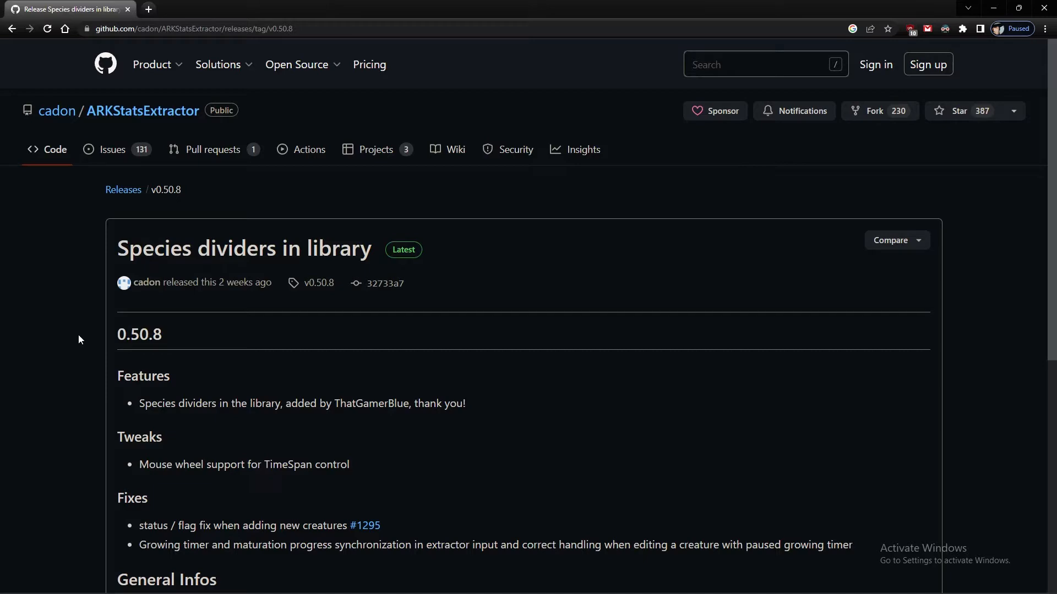
{"action": "scroll", "scroll_direction": "down", "scroll_amount": 3}
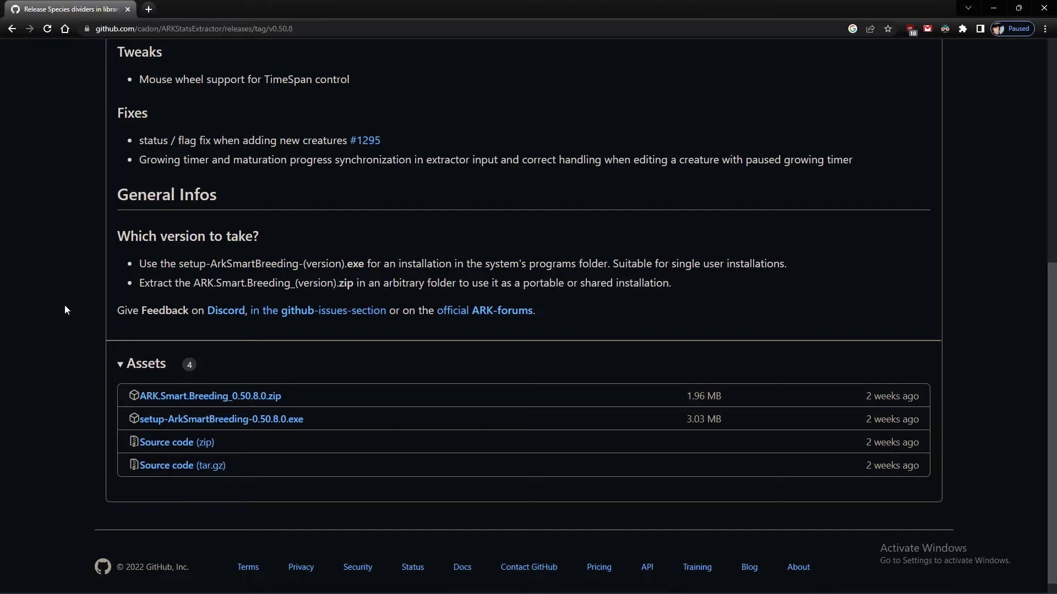
{"action": "mouse_move", "coordinate": [209, 396]}
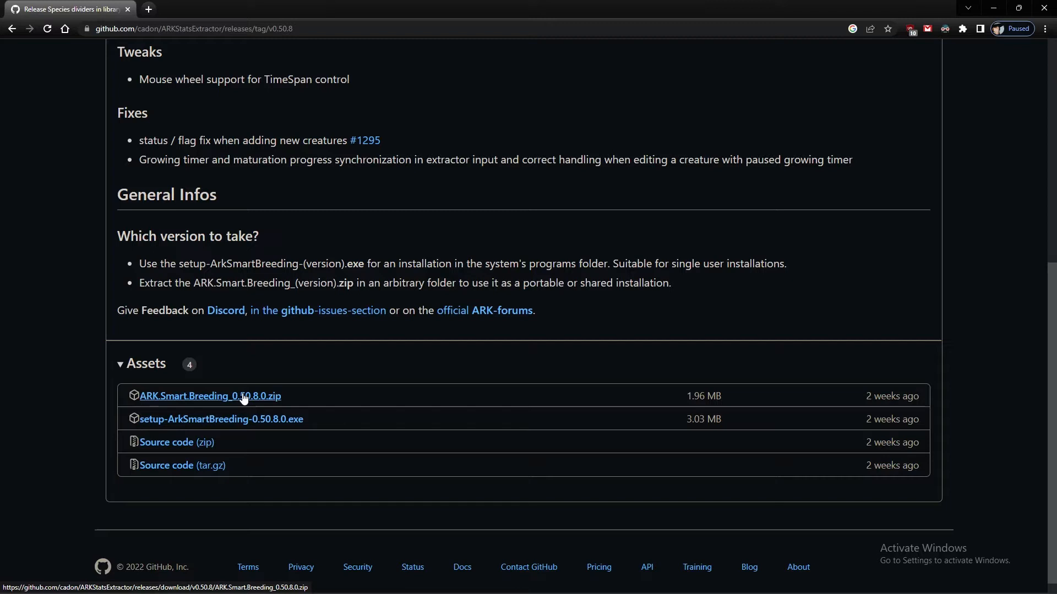
{"action": "mouse_move", "coordinate": [221, 418]}
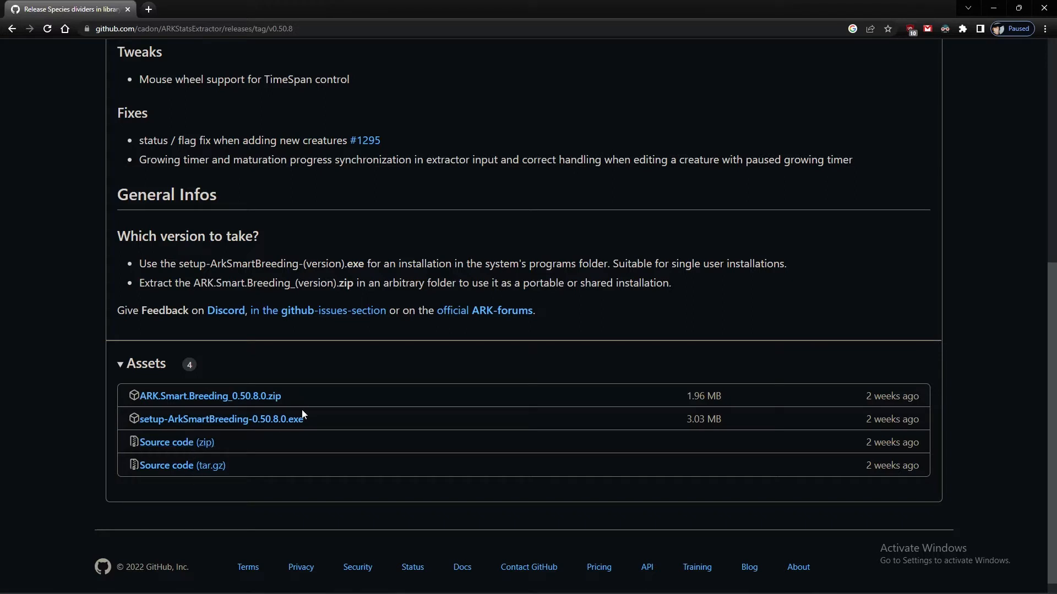
{"action": "mouse_move", "coordinate": [222, 419]}
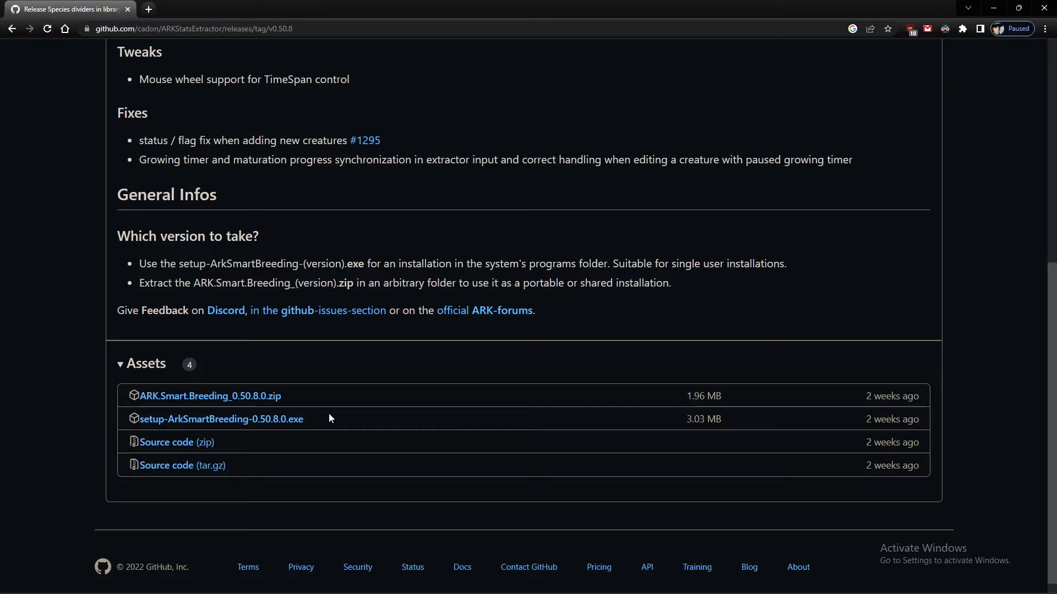
{"action": "mouse_move", "coordinate": [816, 291]}
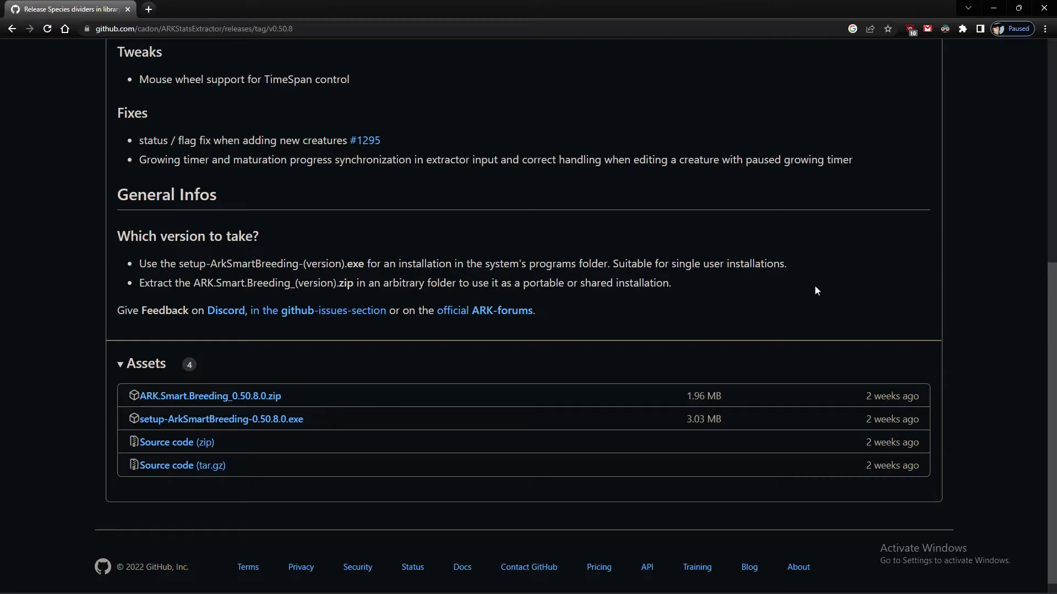
{"action": "mouse_move", "coordinate": [993, 7]}
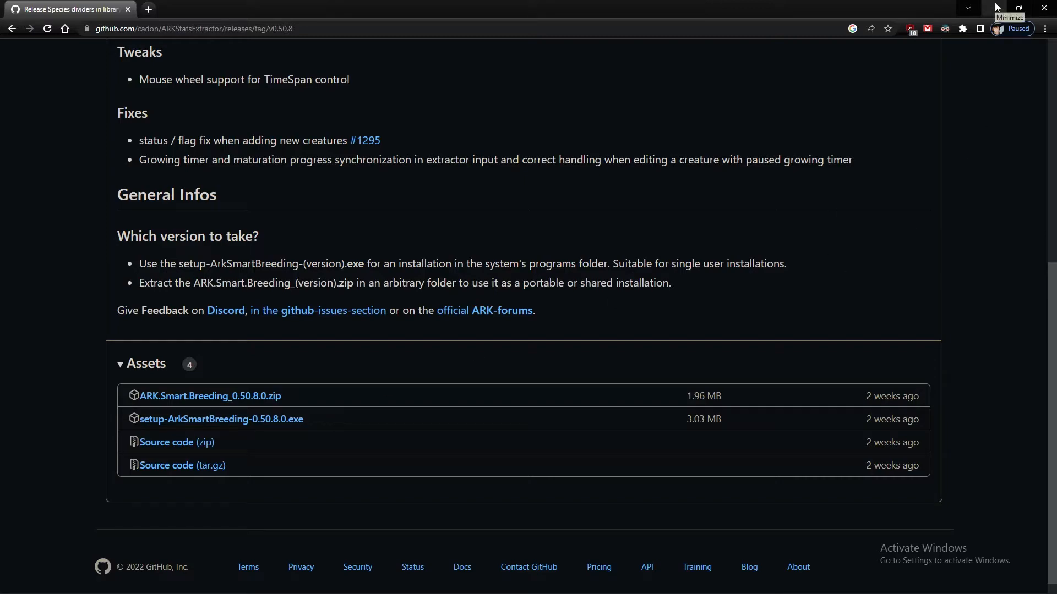
Minimize the browser and scroll the ARK Smart Breeding library past Carcharodontosaurus and Desmodus.
{"action": "left_click", "coordinate": [994, 7]}
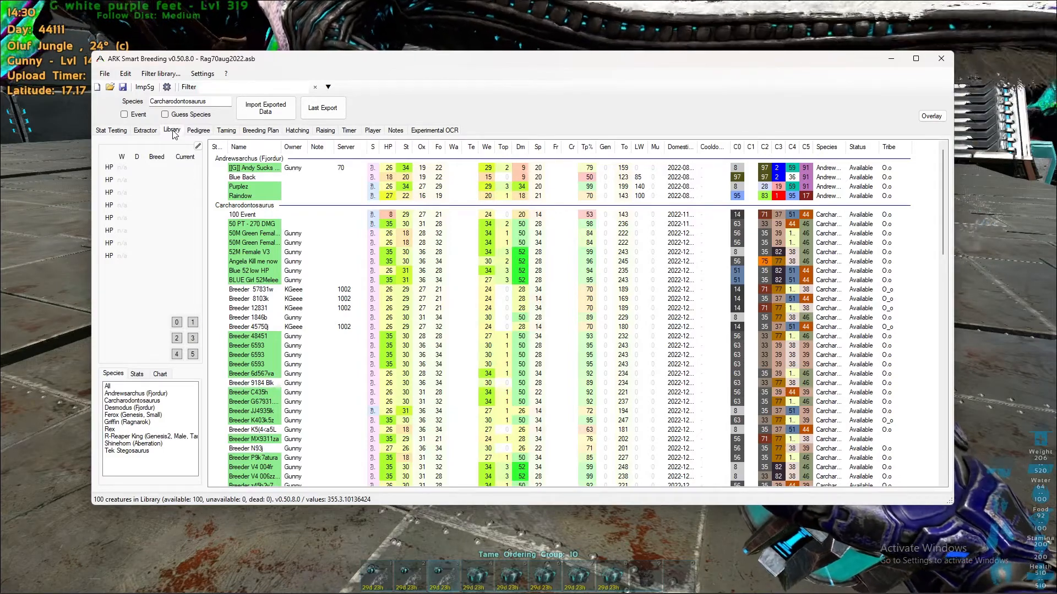
{"action": "mouse_move", "coordinate": [108, 139]}
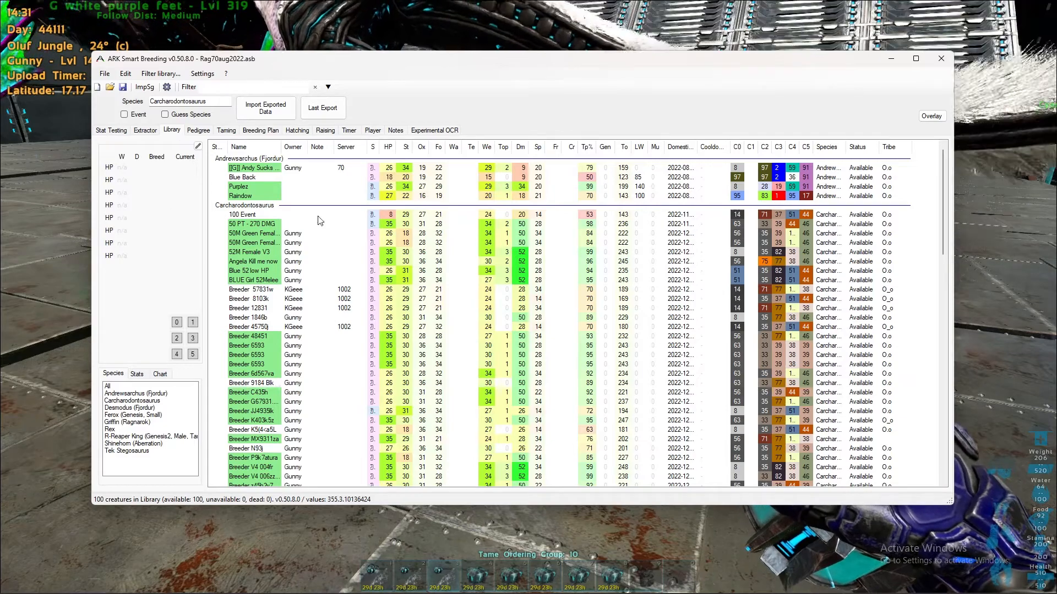
{"action": "left_click", "coordinate": [252, 243]}
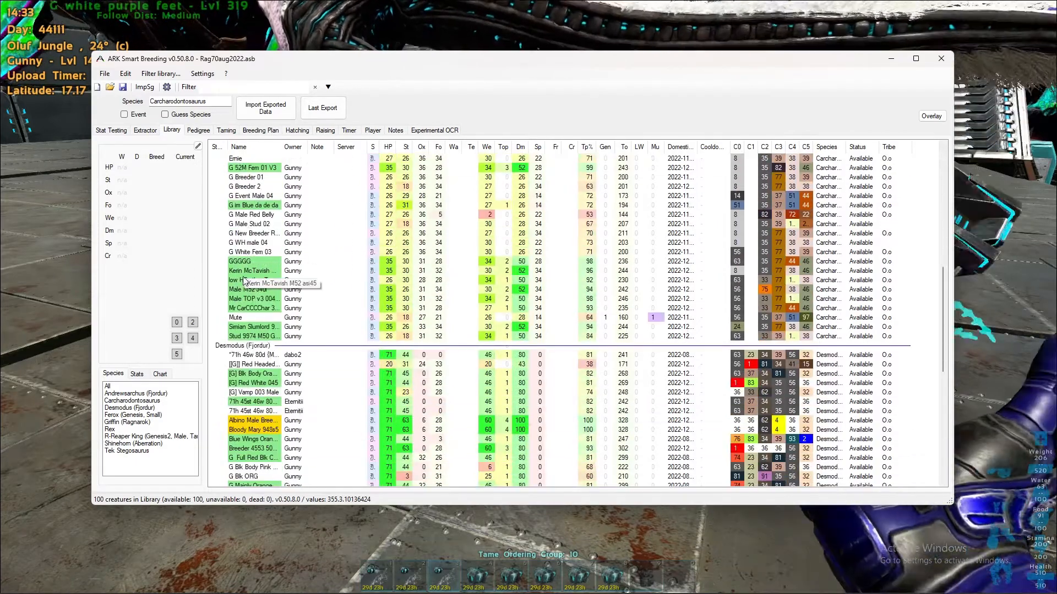
{"action": "scroll", "scroll_direction": "down", "scroll_amount": 3}
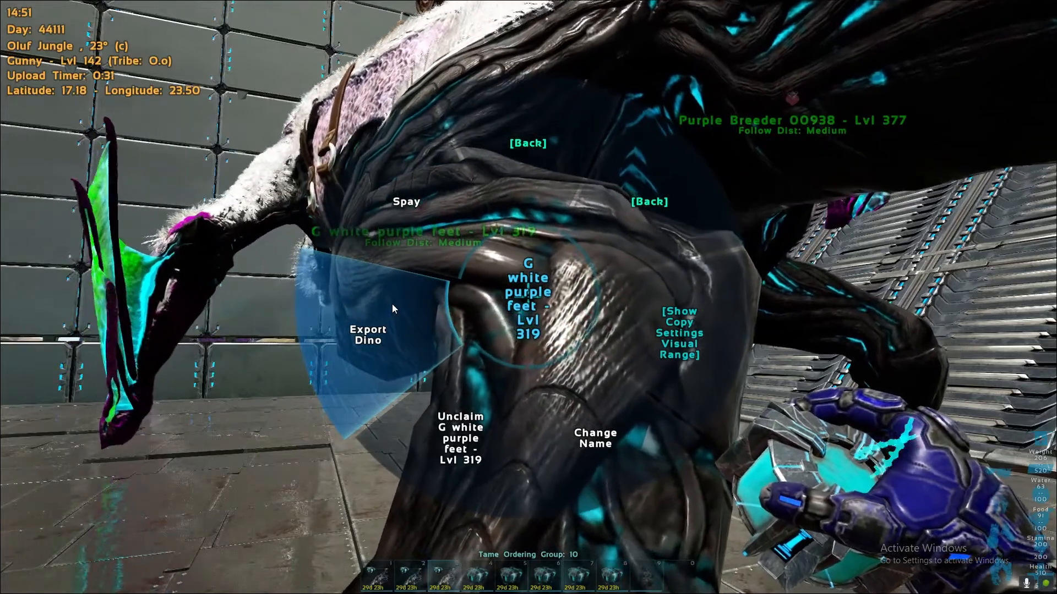
Choose Export Dino for 'G white purple feet', then Alt+Tab away from the game.
{"action": "left_click", "coordinate": [367, 334]}
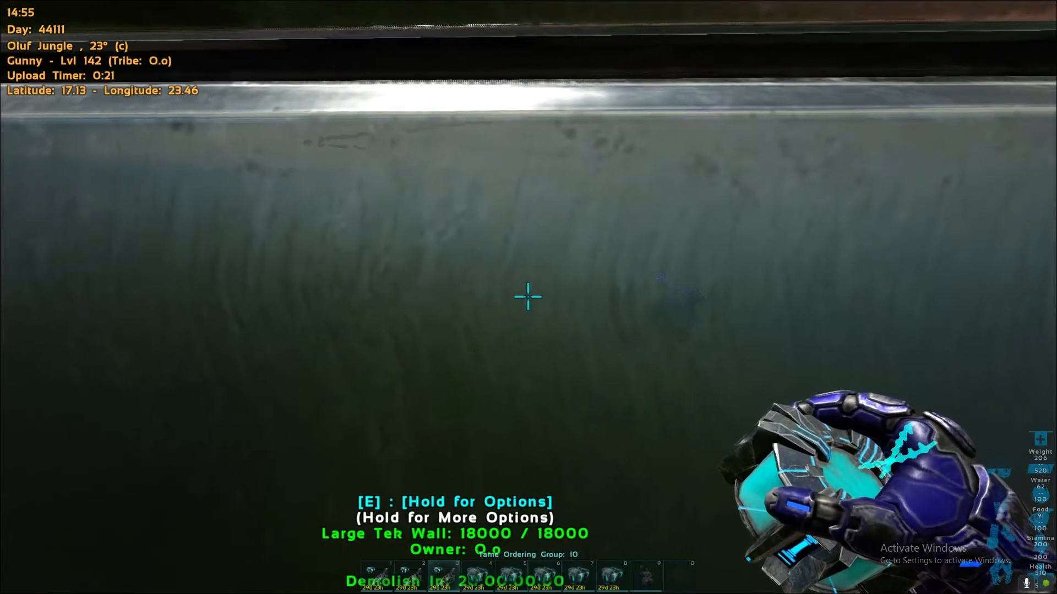
{"action": "key", "text": "alt+tab"}
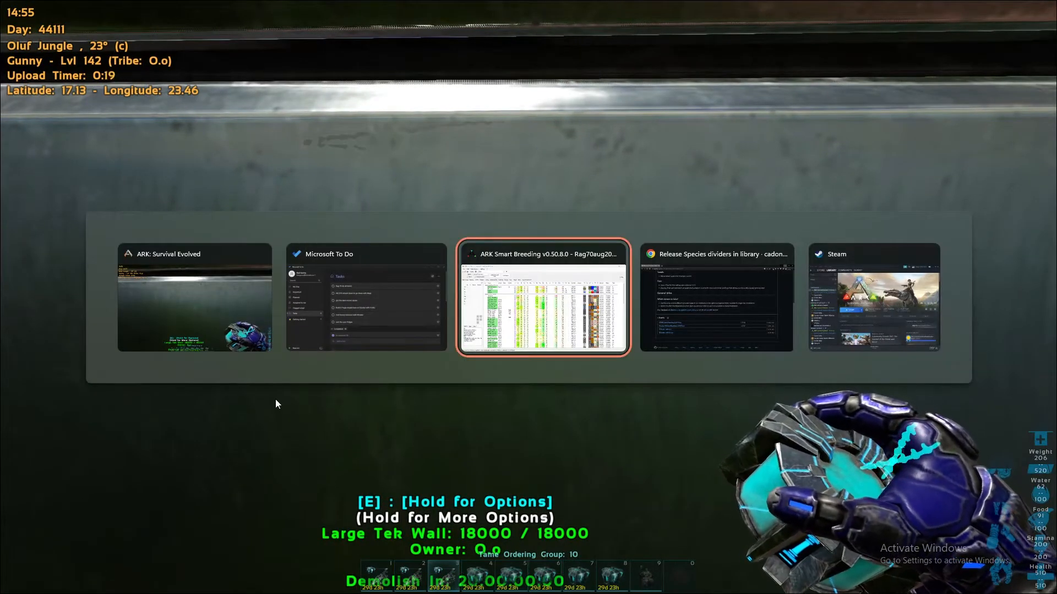
Open ARK: Survival Evolved's Properties > Local Files in Steam and browse its install folder.
{"action": "key", "text": "alt+tab"}
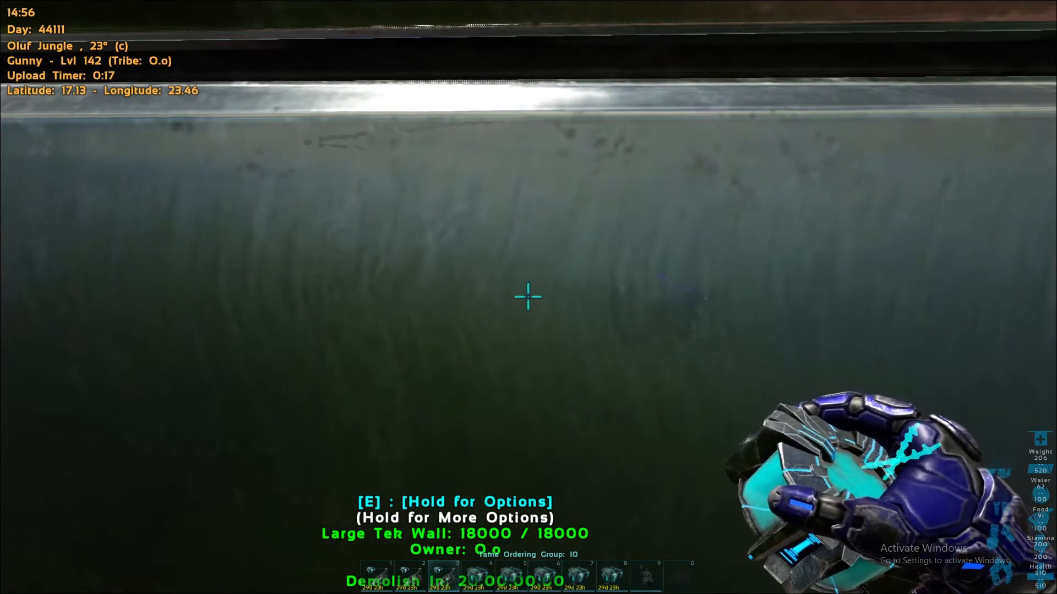
{"action": "right_click", "coordinate": [263, 213]}
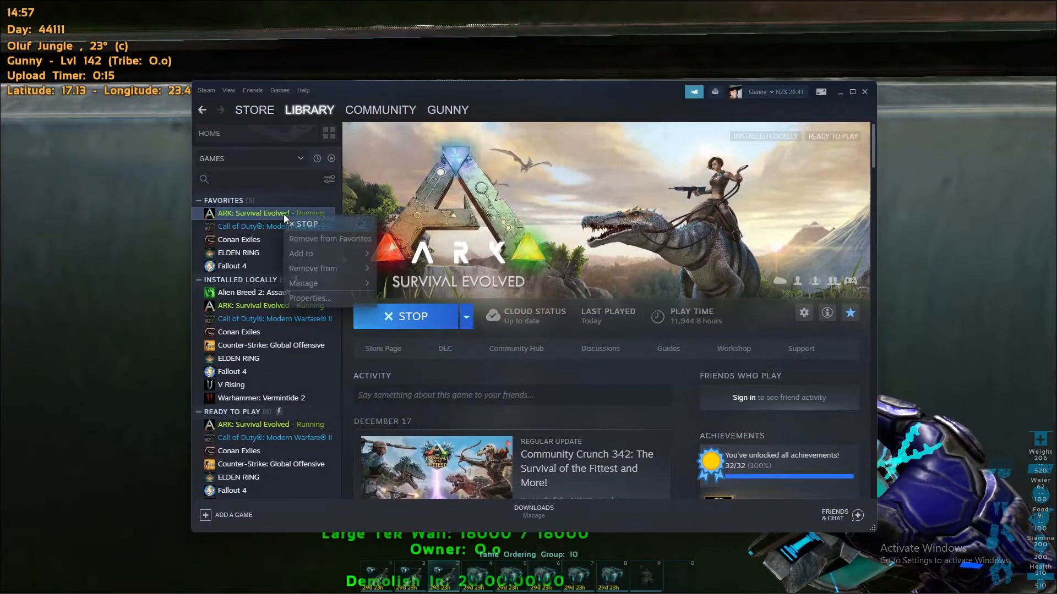
{"action": "left_click", "coordinate": [309, 297]}
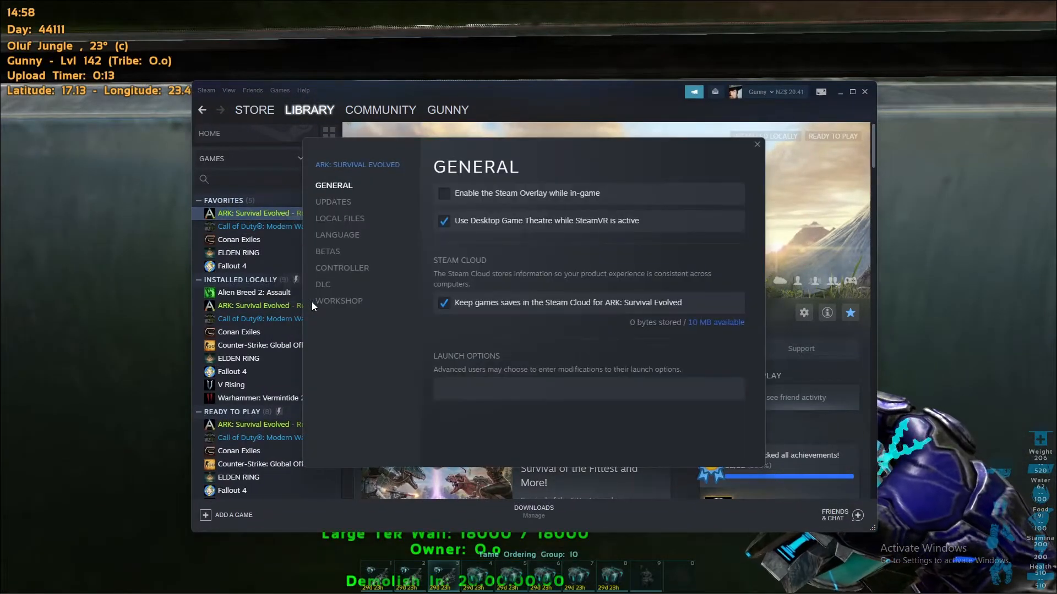
{"action": "left_click", "coordinate": [339, 218]}
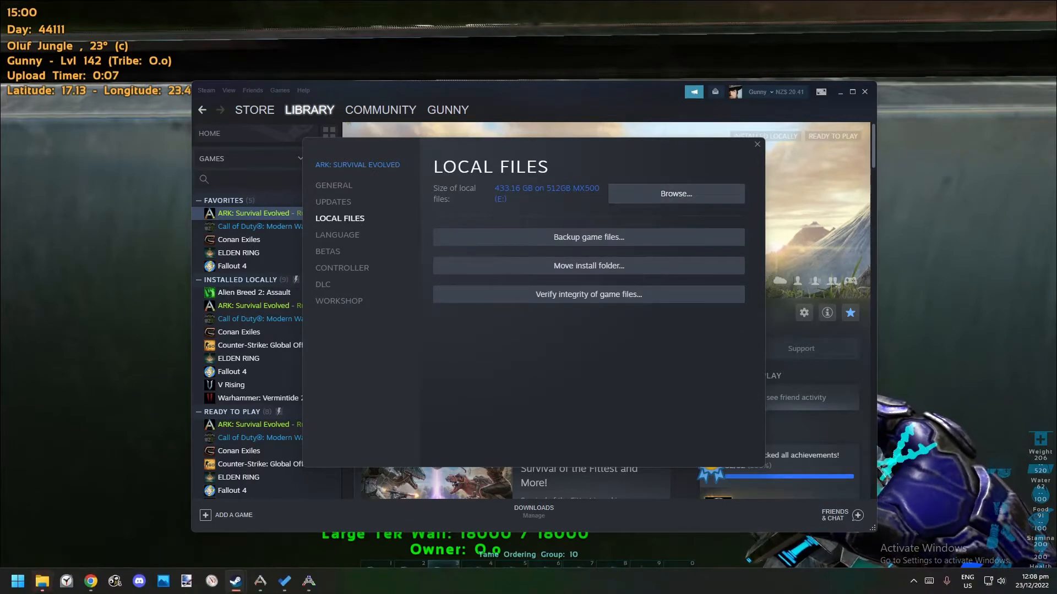
{"action": "left_click", "coordinate": [675, 193]}
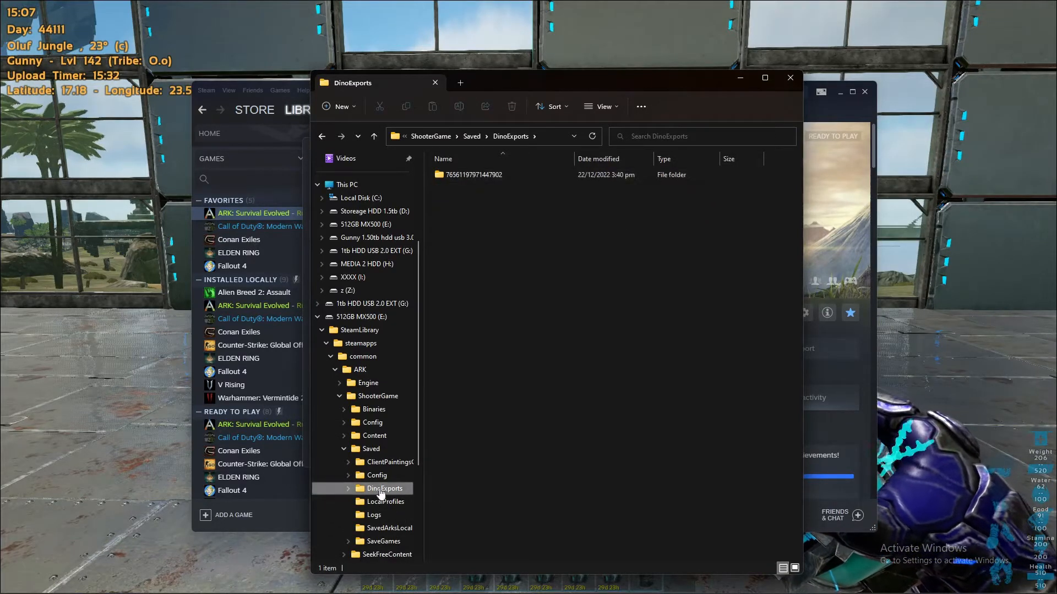
Open the player folder under DinoExports, inspect the first export .ini, then close Explorer.
{"action": "left_click", "coordinate": [350, 488]}
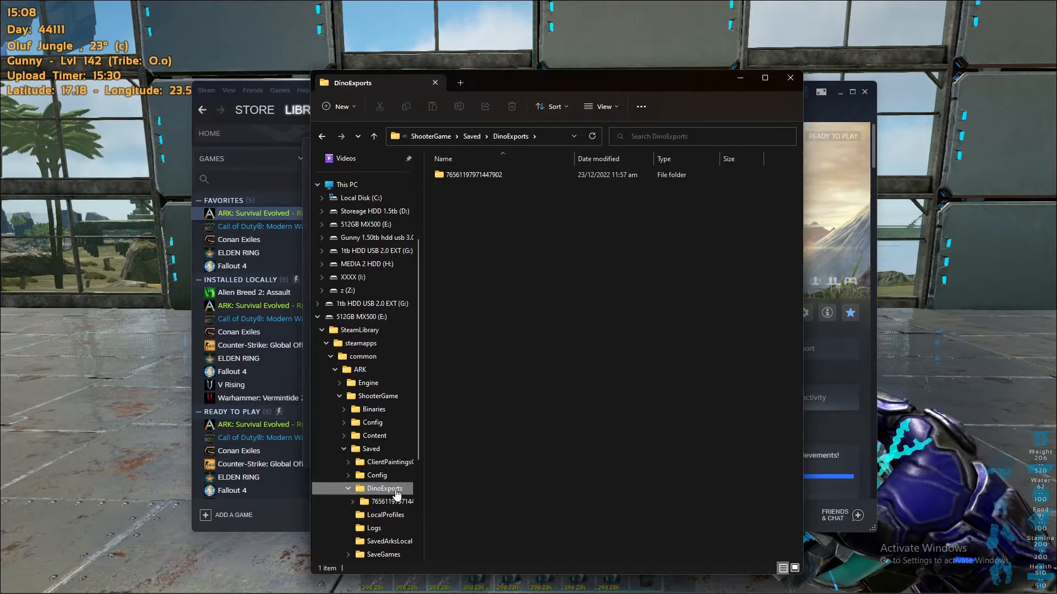
{"action": "left_click", "coordinate": [402, 501]}
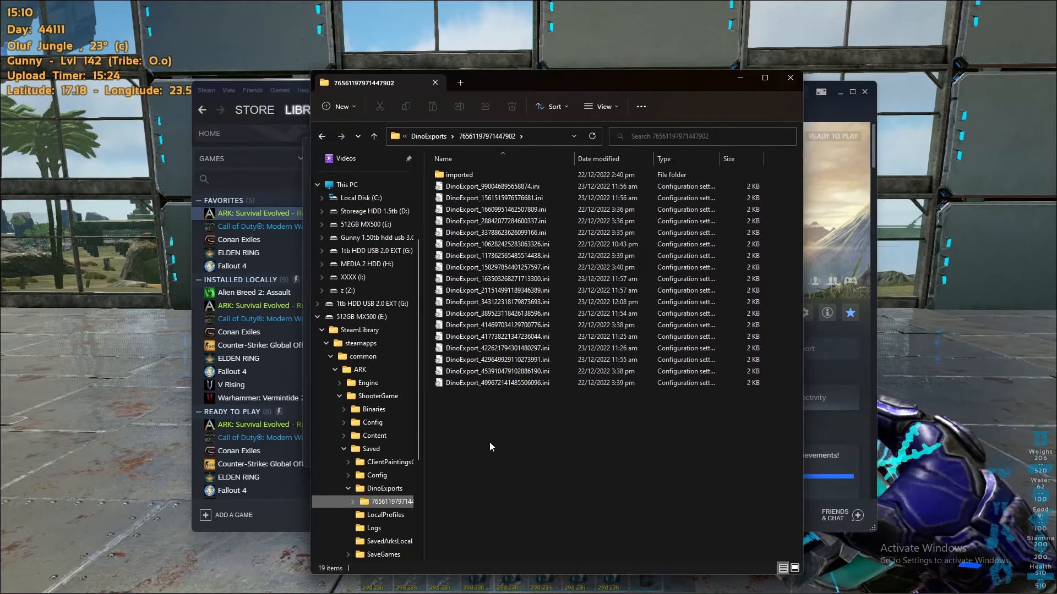
{"action": "left_click", "coordinate": [493, 186]}
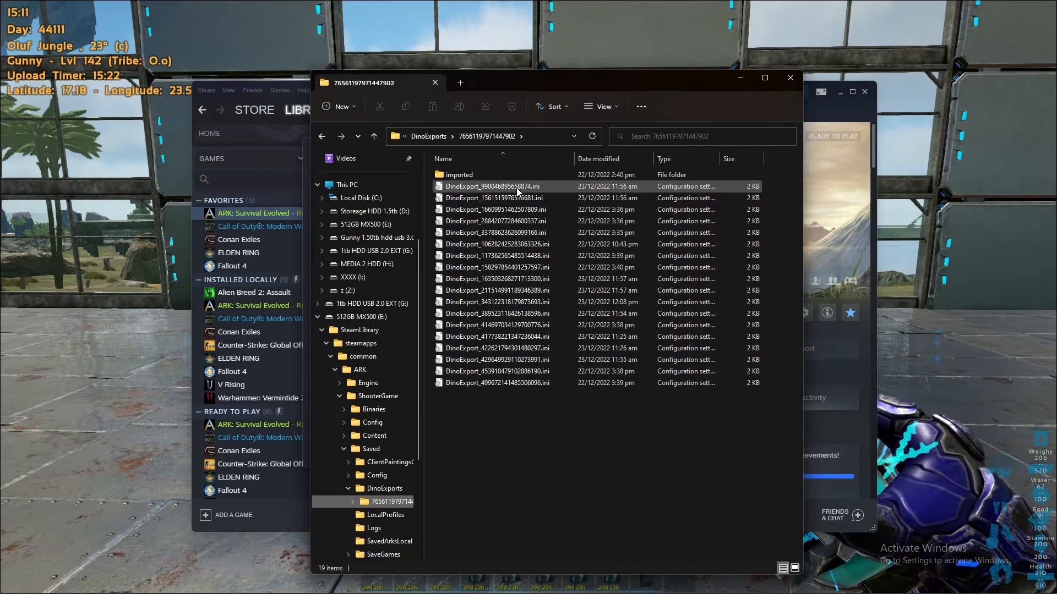
{"action": "right_click", "coordinate": [492, 186]}
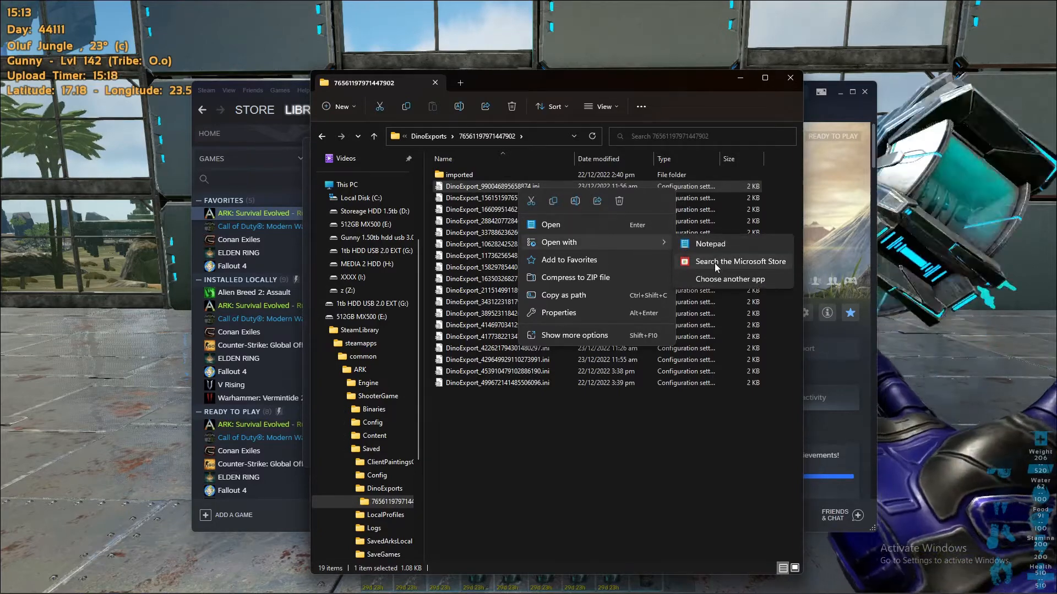
{"action": "left_click", "coordinate": [709, 244]}
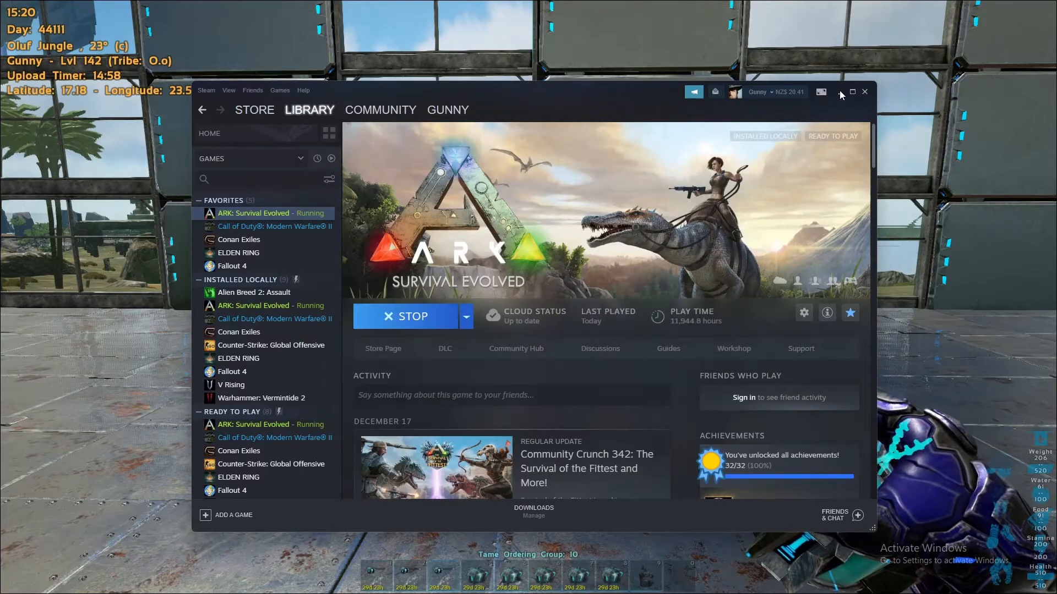
Minimize Steam, maximize ARK Smart Breeding, and run Check for updates, dismissing the no-update message.
{"action": "left_click", "coordinate": [851, 92]}
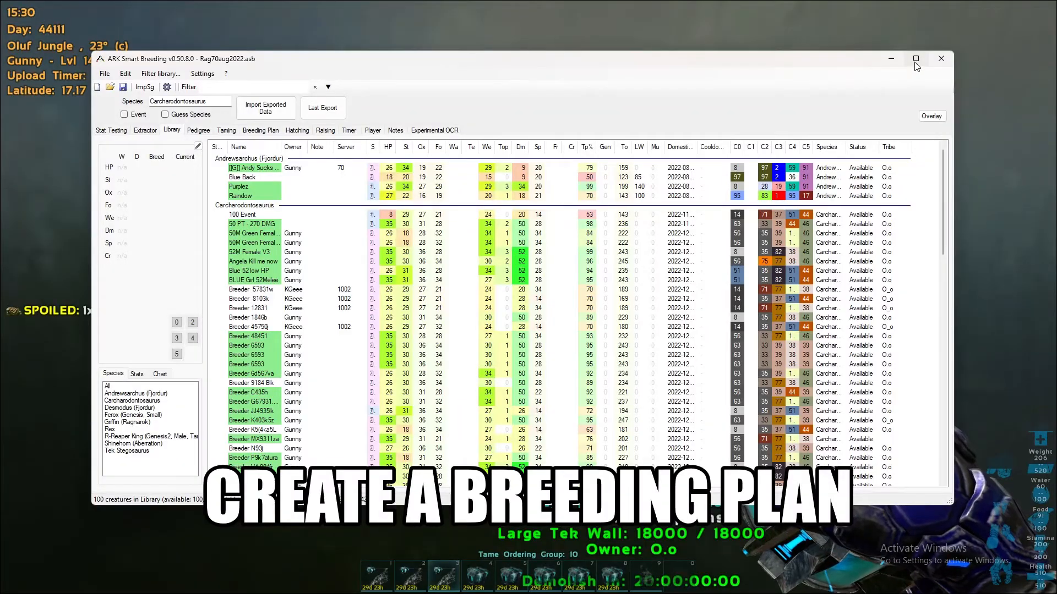
{"action": "left_click", "coordinate": [915, 59]}
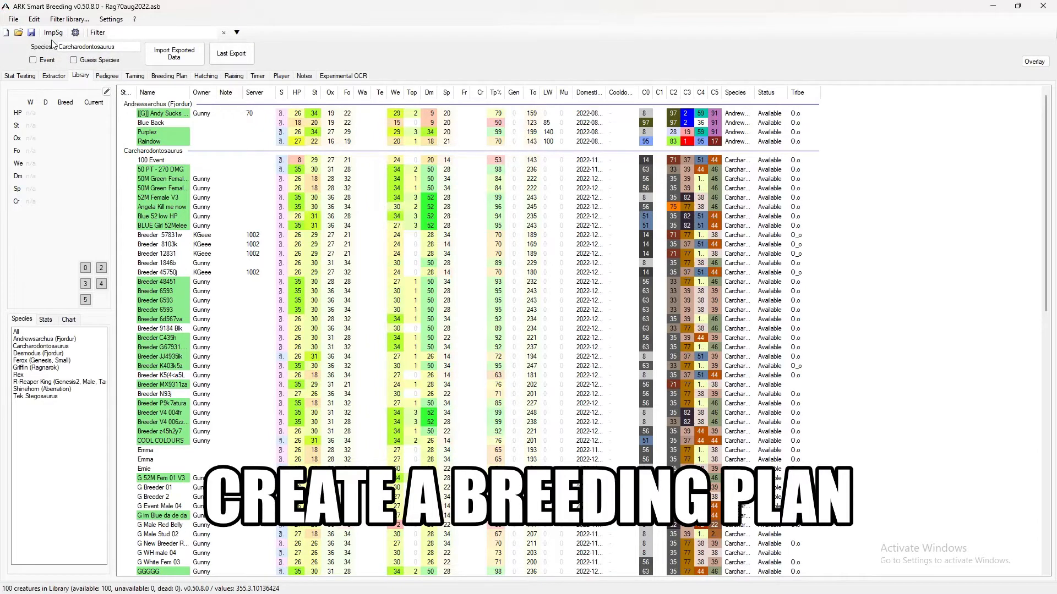
{"action": "left_click", "coordinate": [134, 19]}
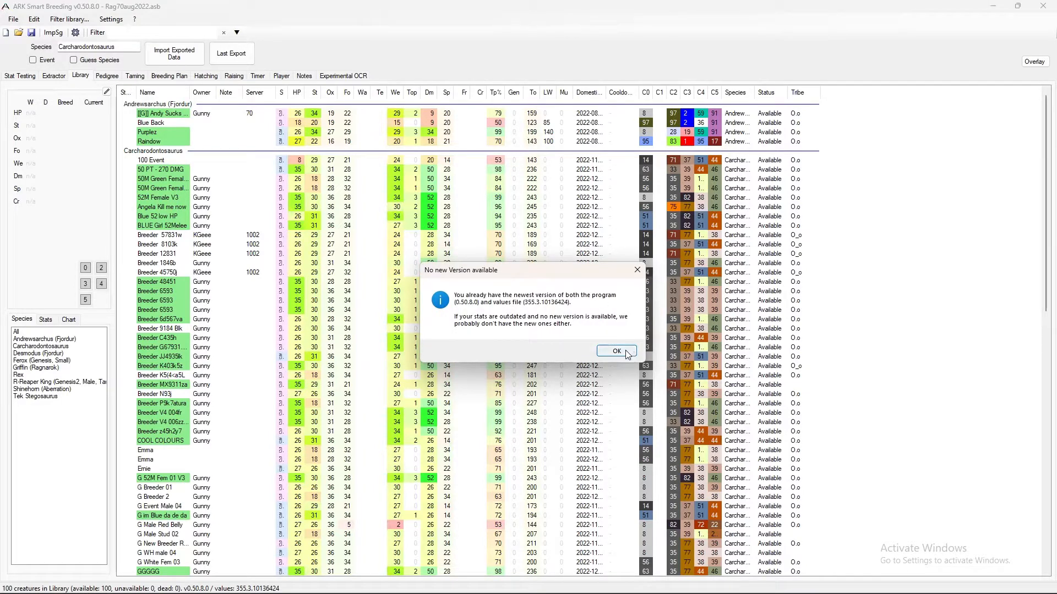
{"action": "left_click", "coordinate": [111, 18]}
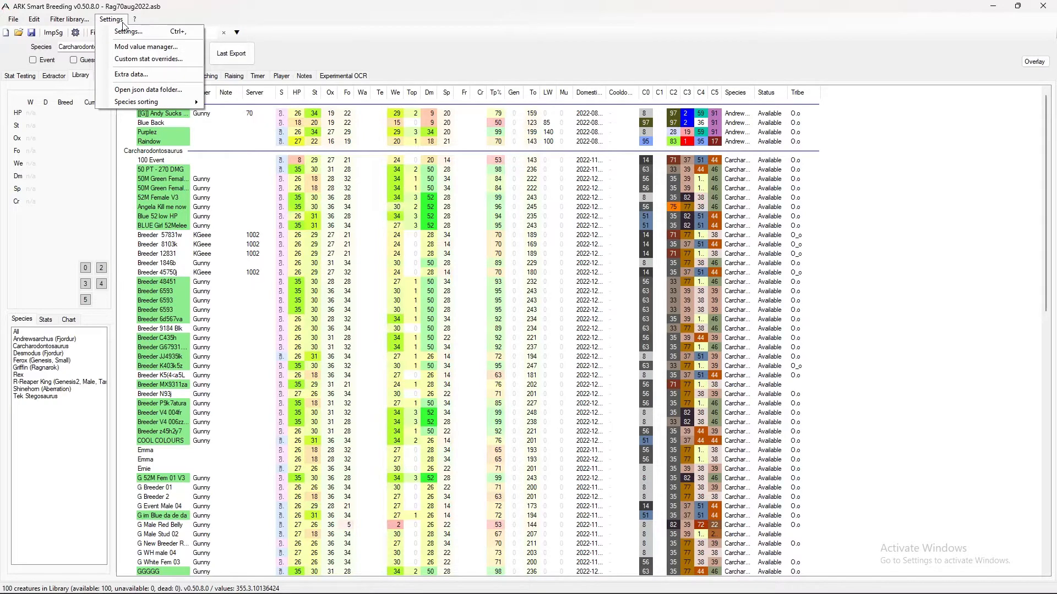
{"action": "left_click", "coordinate": [134, 18]}
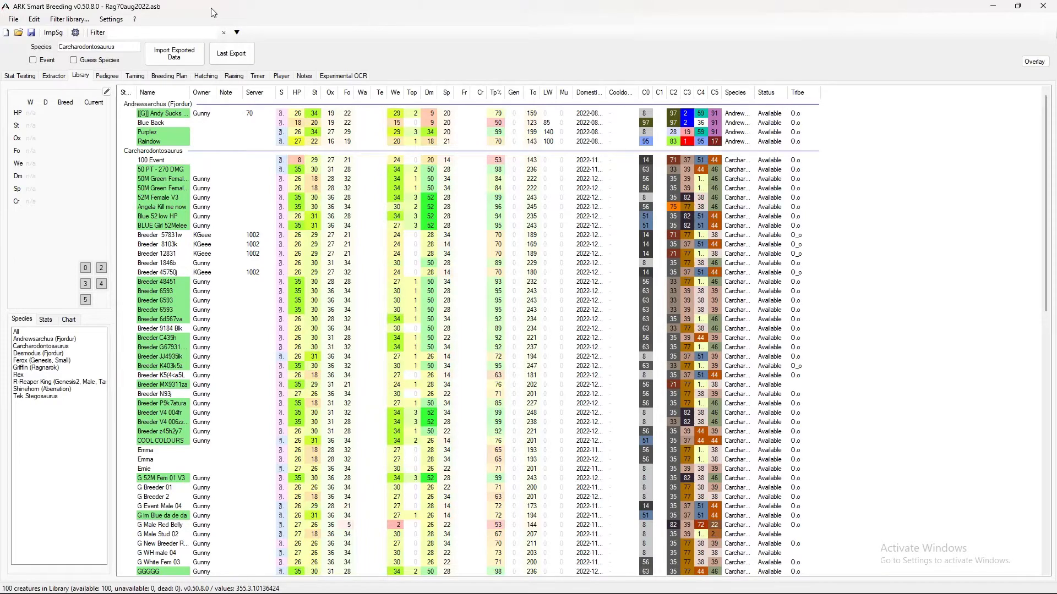
{"action": "mouse_move", "coordinate": [191, 60]}
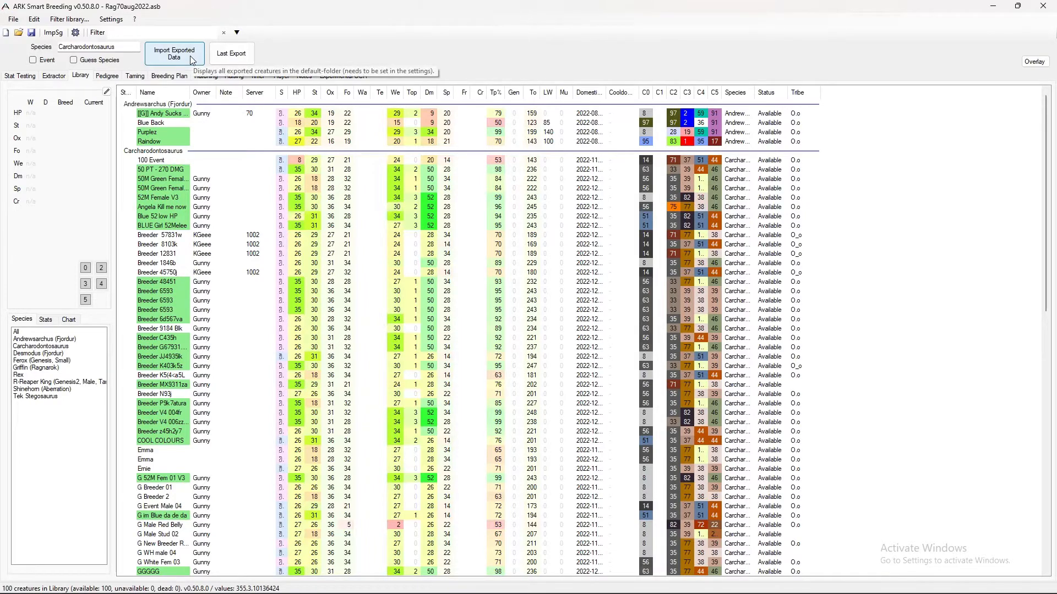
Open the Exported creatures list of 18 files and browse its Folders, Files and Bulk Import menus.
{"action": "left_click", "coordinate": [174, 53]}
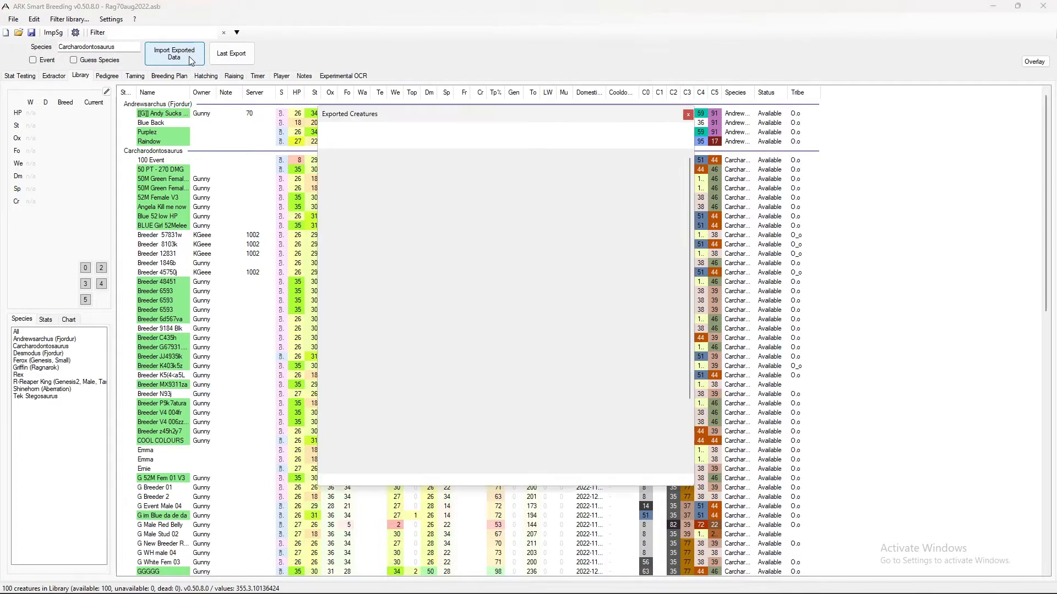
{"action": "left_click", "coordinate": [174, 54]}
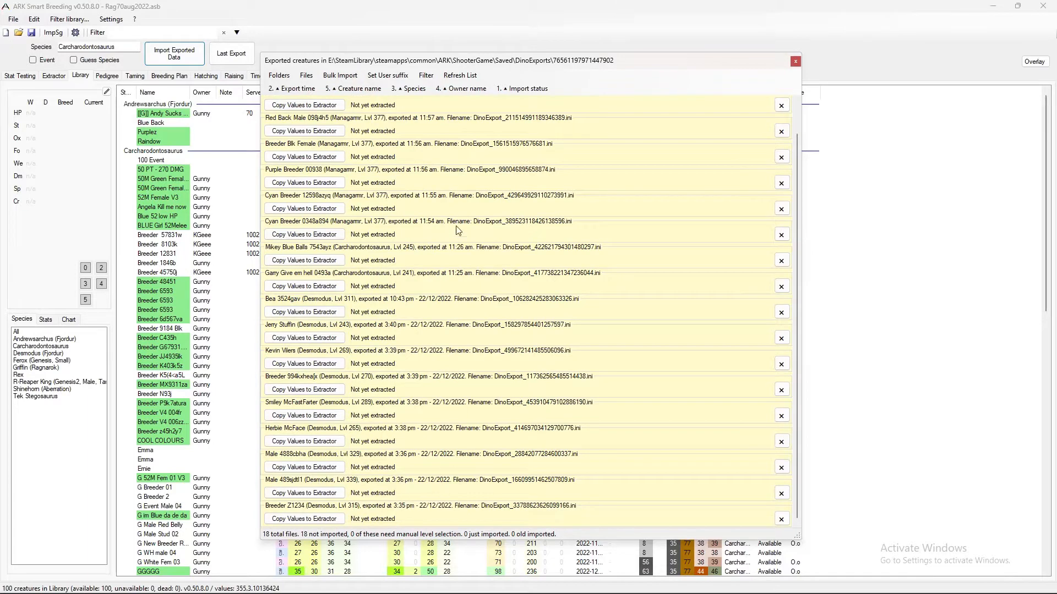
{"action": "left_click", "coordinate": [278, 75]}
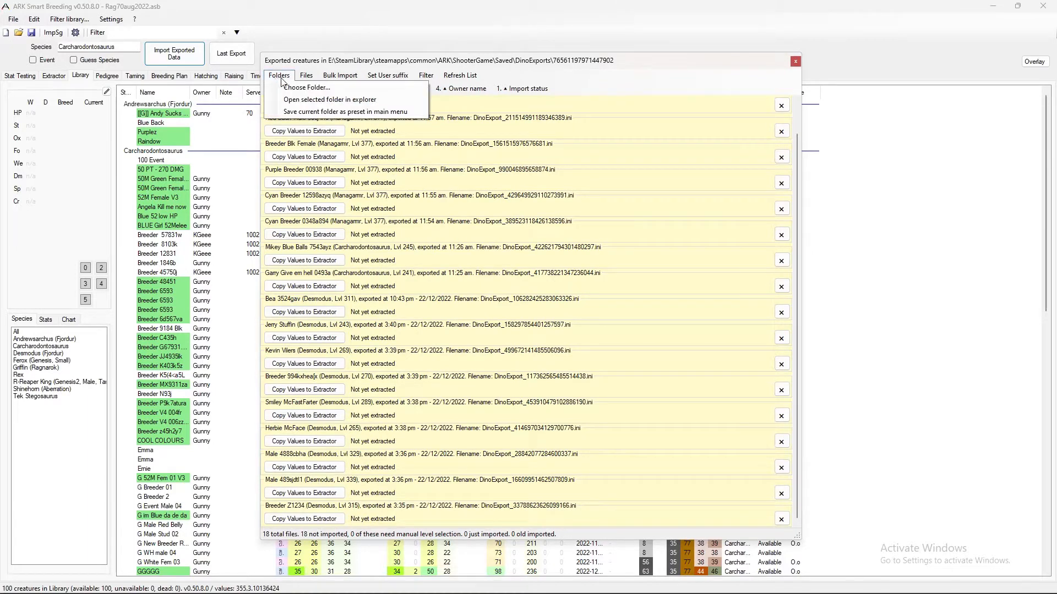
{"action": "mouse_move", "coordinate": [307, 87]}
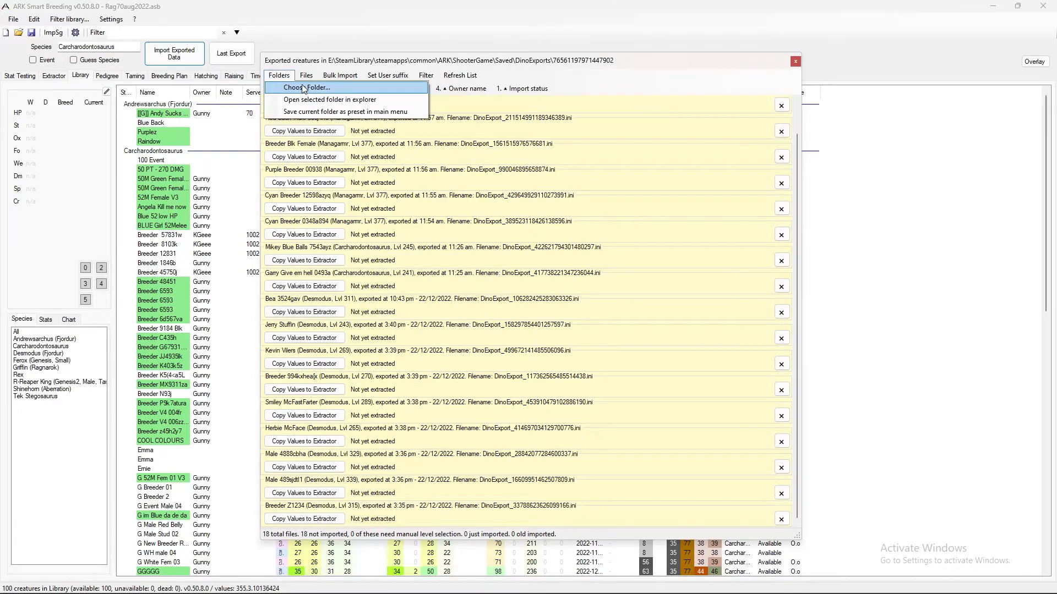
{"action": "mouse_move", "coordinate": [330, 99]}
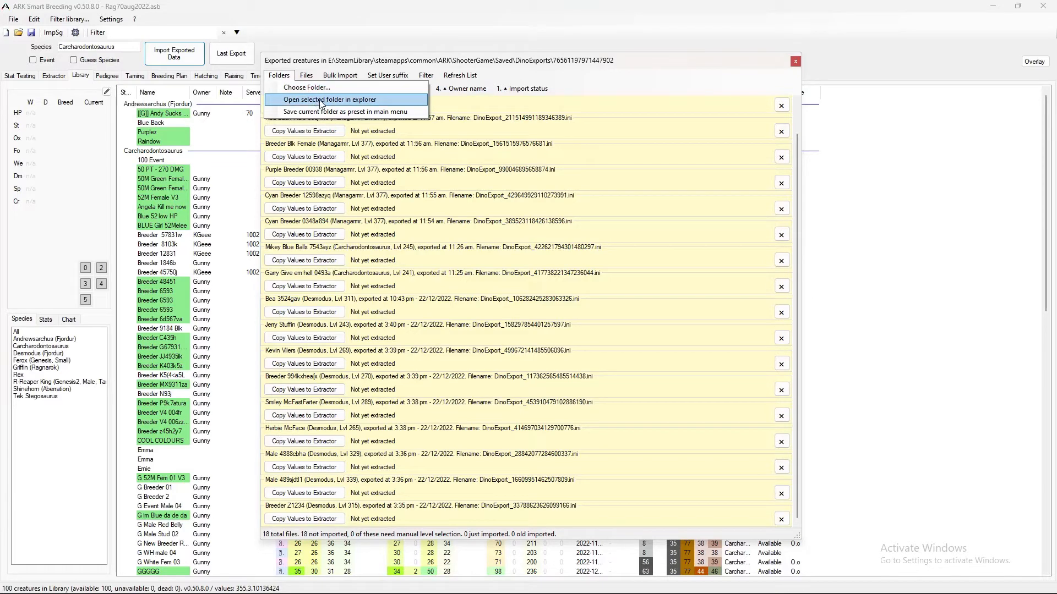
{"action": "mouse_move", "coordinate": [320, 105]}
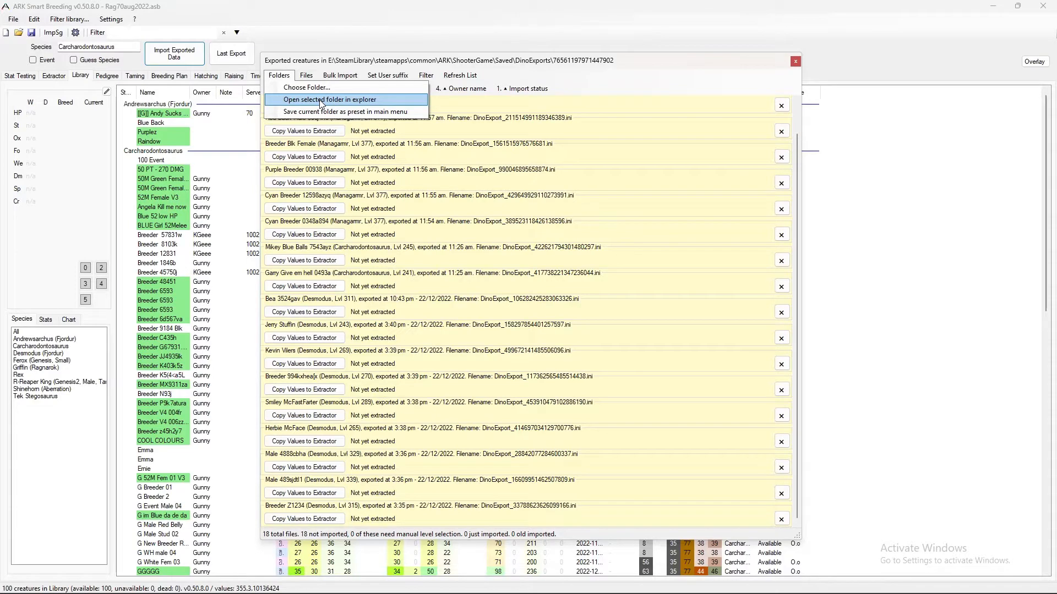
{"action": "left_click", "coordinate": [306, 75]}
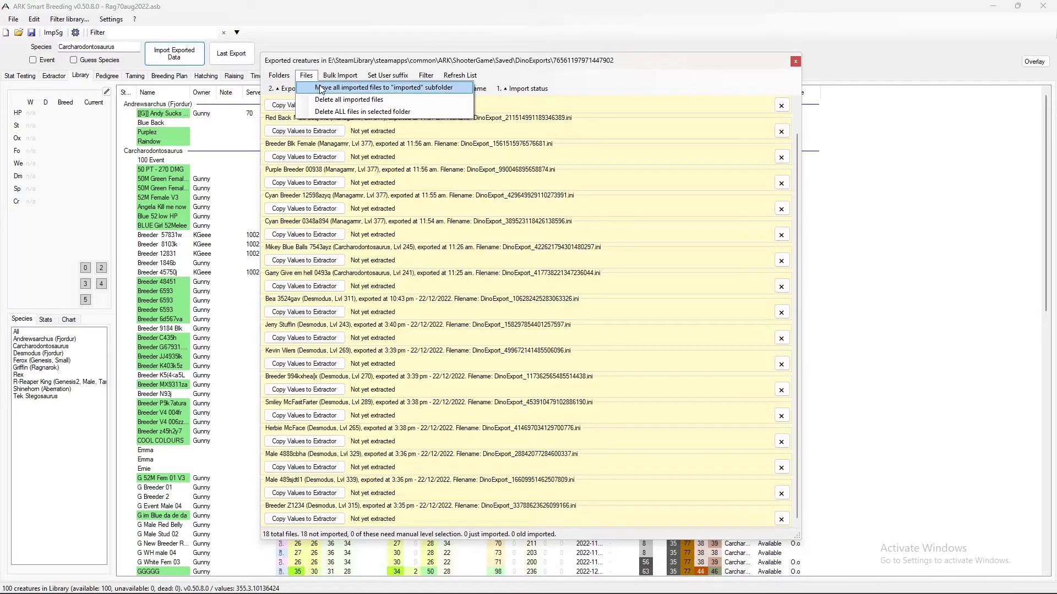
{"action": "mouse_move", "coordinate": [348, 99]}
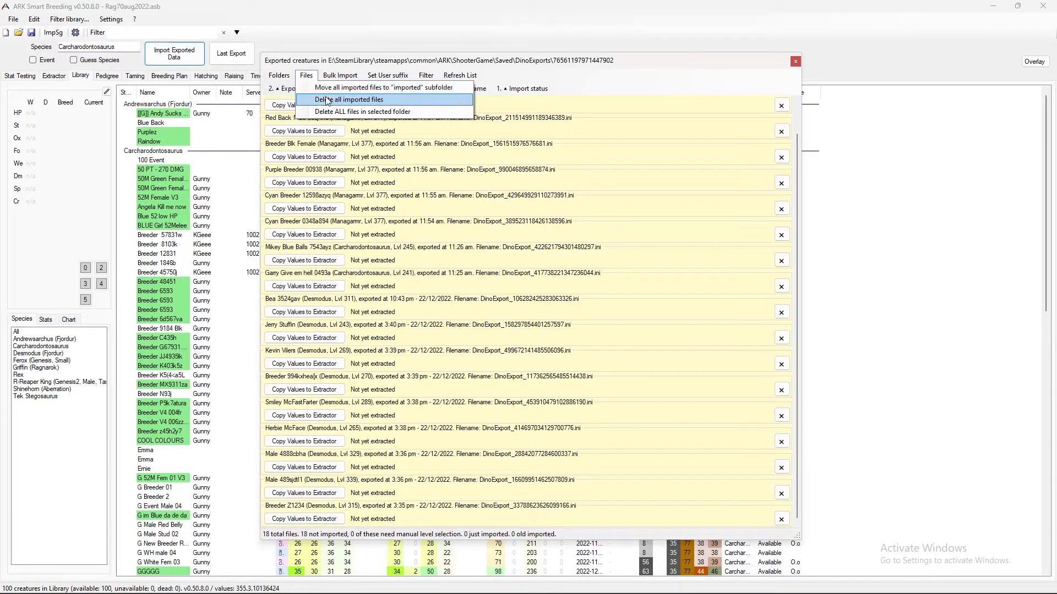
{"action": "mouse_move", "coordinate": [332, 111]}
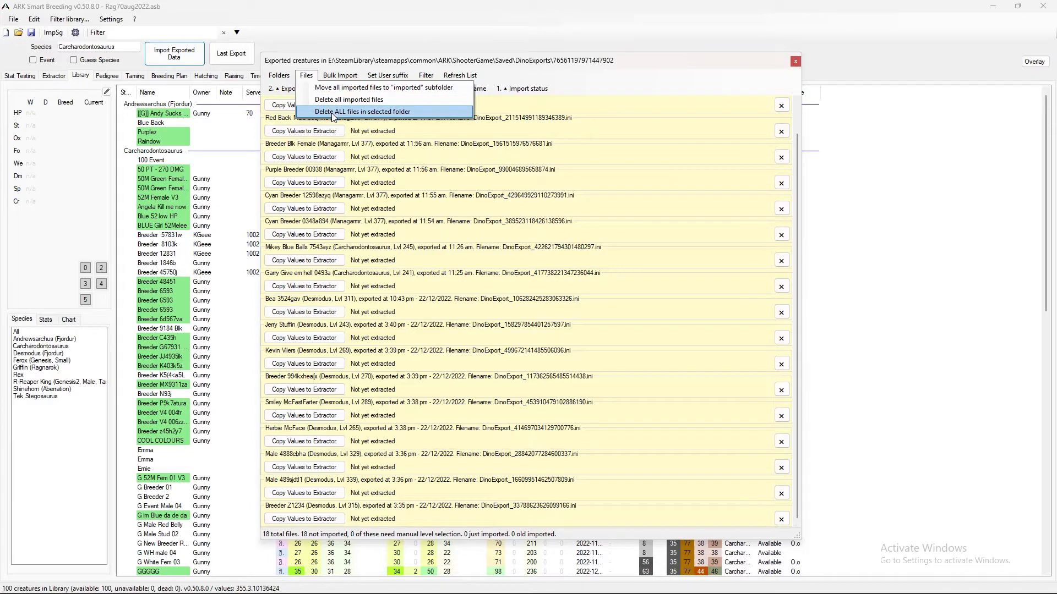
{"action": "mouse_move", "coordinate": [333, 105]}
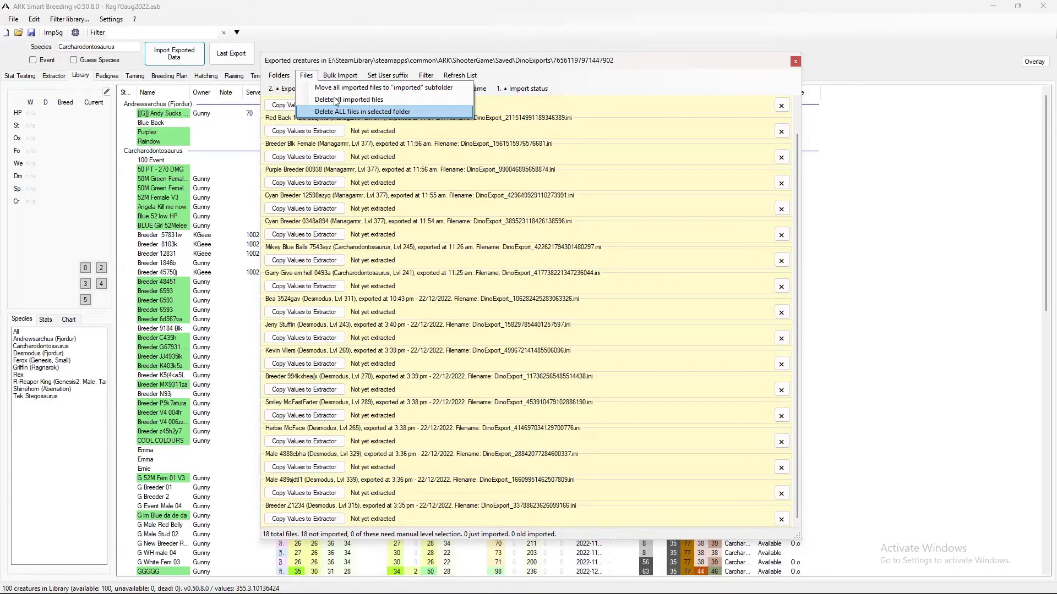
{"action": "left_click", "coordinate": [339, 74]}
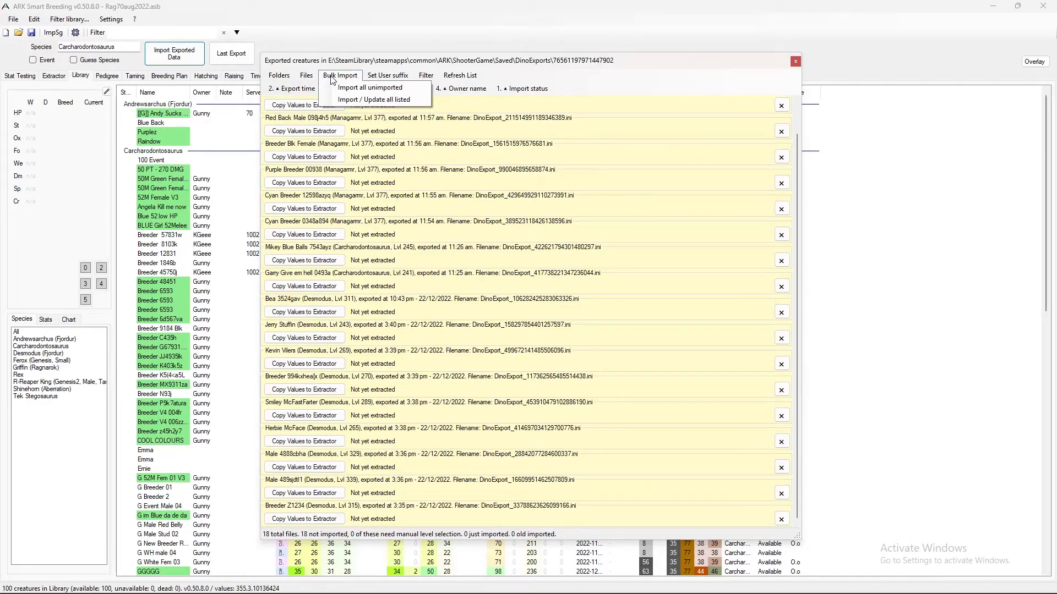
{"action": "mouse_move", "coordinate": [375, 99]}
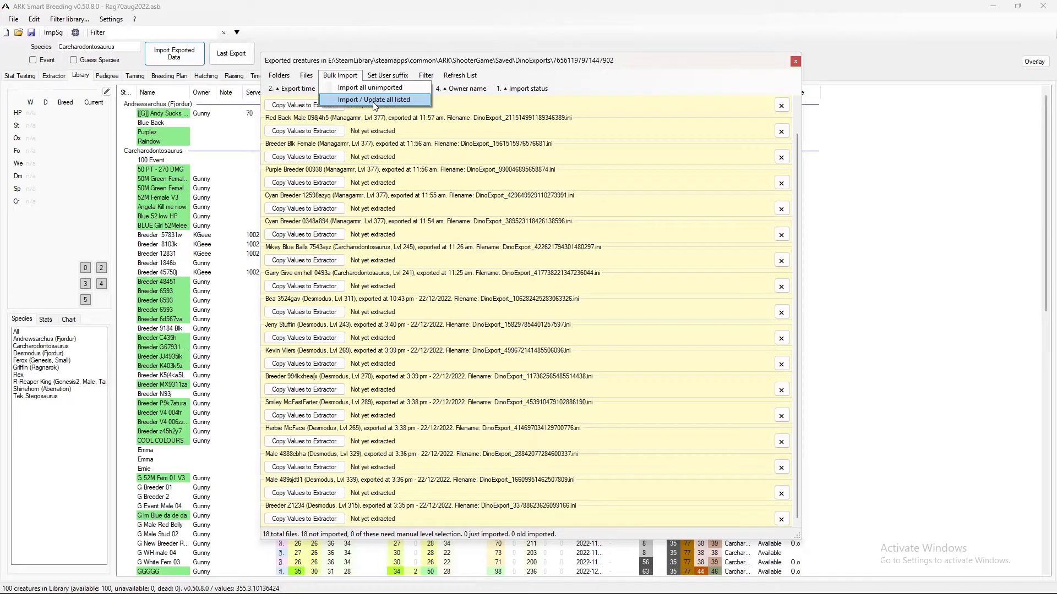
Run Import / Update all listed, then move the 18 imported files to the 'imported' subfolder.
{"action": "left_click", "coordinate": [378, 99]}
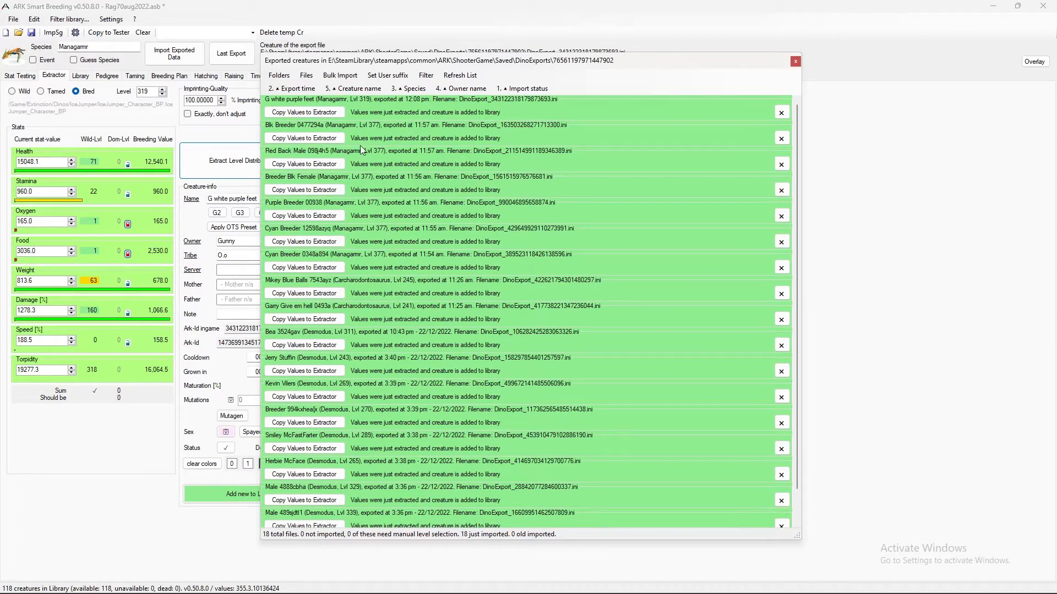
{"action": "left_click", "coordinate": [306, 74]}
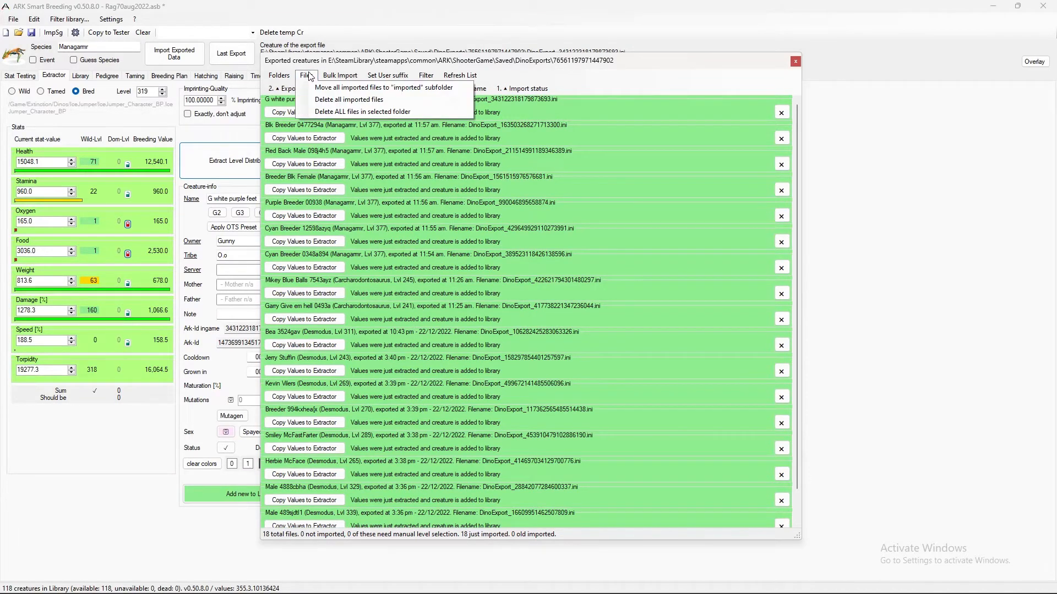
{"action": "left_click", "coordinate": [383, 88]}
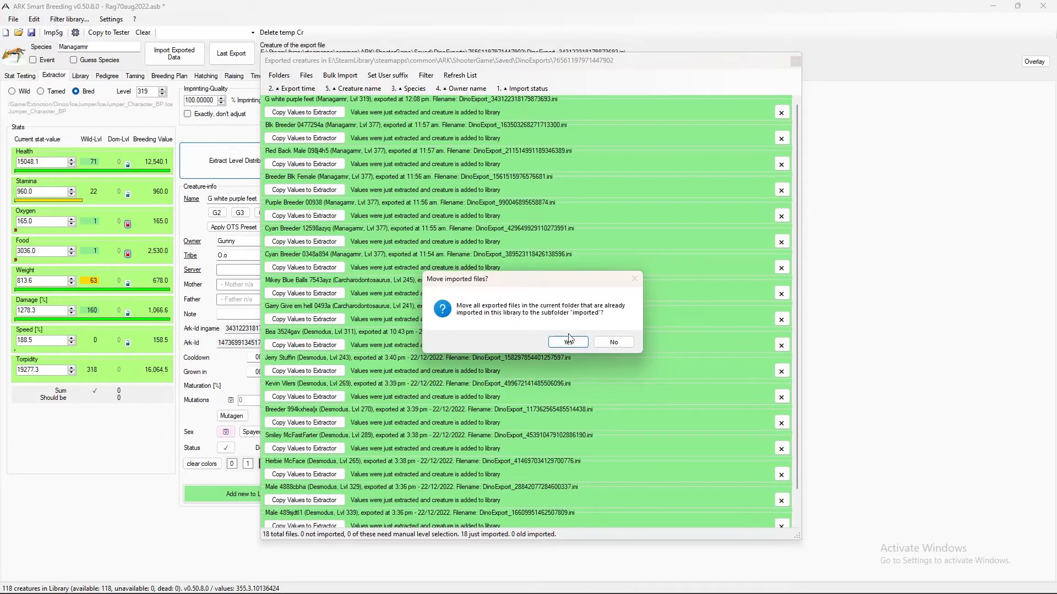
{"action": "left_click", "coordinate": [566, 342]}
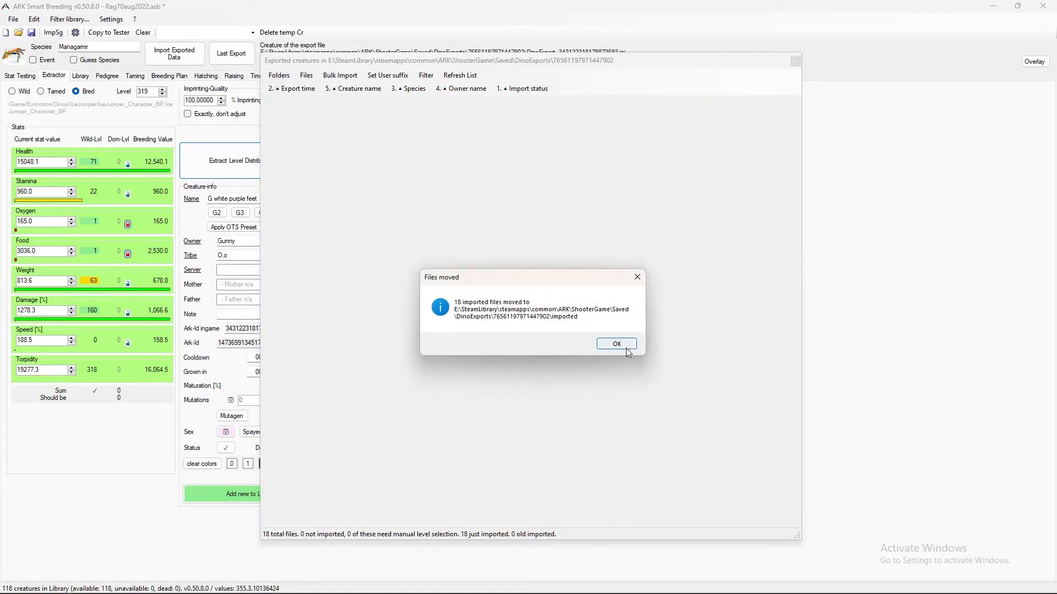
{"action": "left_click", "coordinate": [615, 344]}
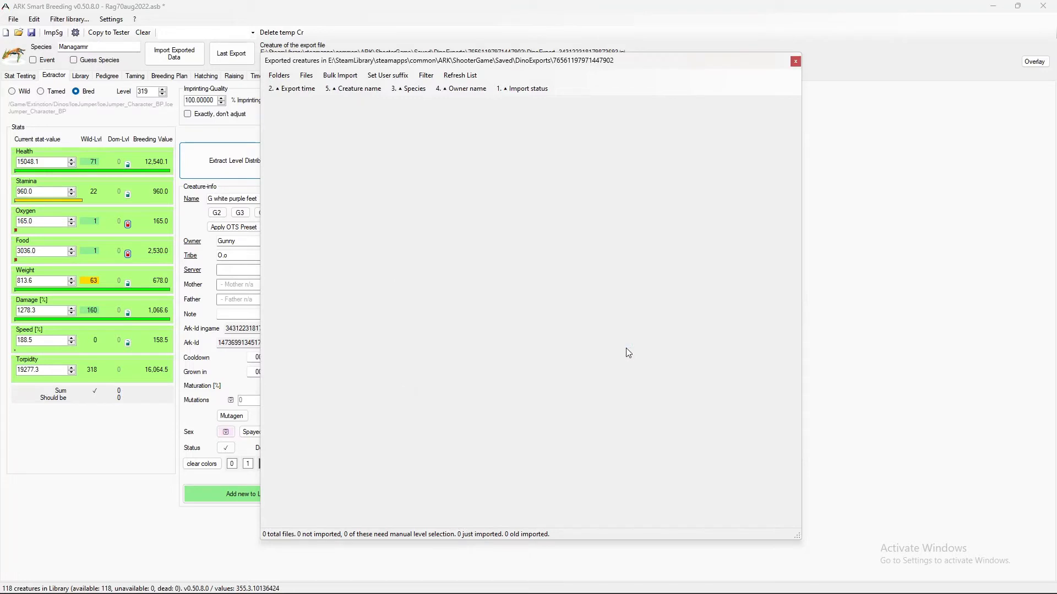
{"action": "mouse_move", "coordinate": [484, 126]}
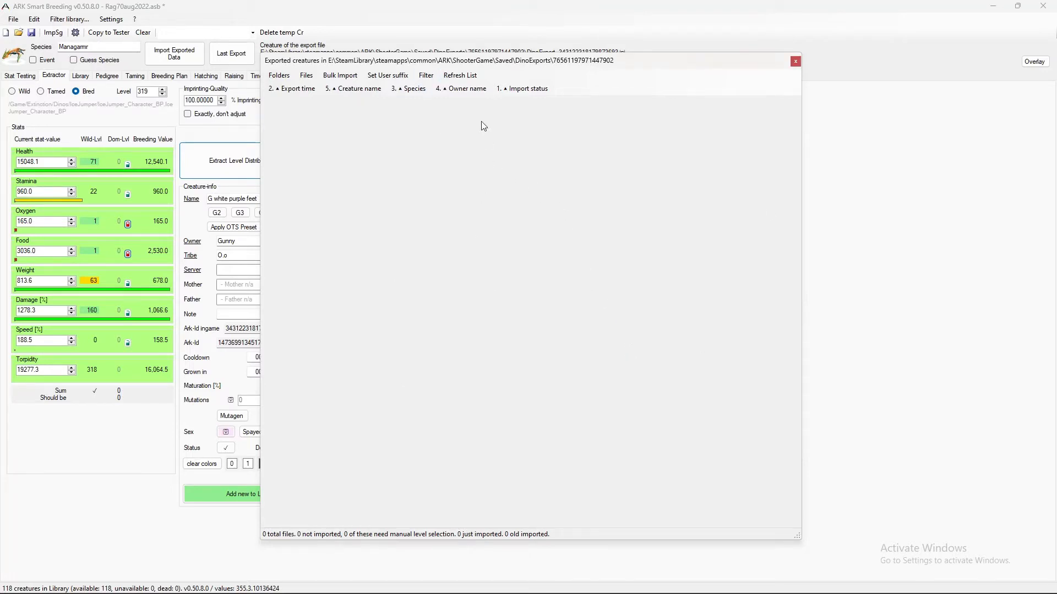
{"action": "mouse_move", "coordinate": [393, 349]}
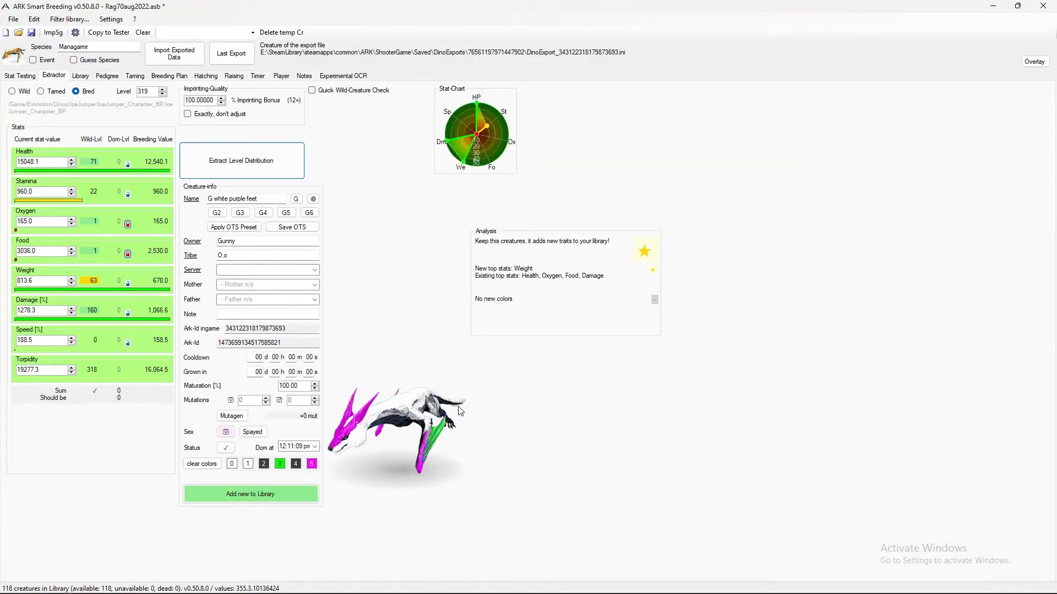
Show the Managarmr entries in the creature library, then open the Breeding Plan.
{"action": "left_click", "coordinate": [80, 76]}
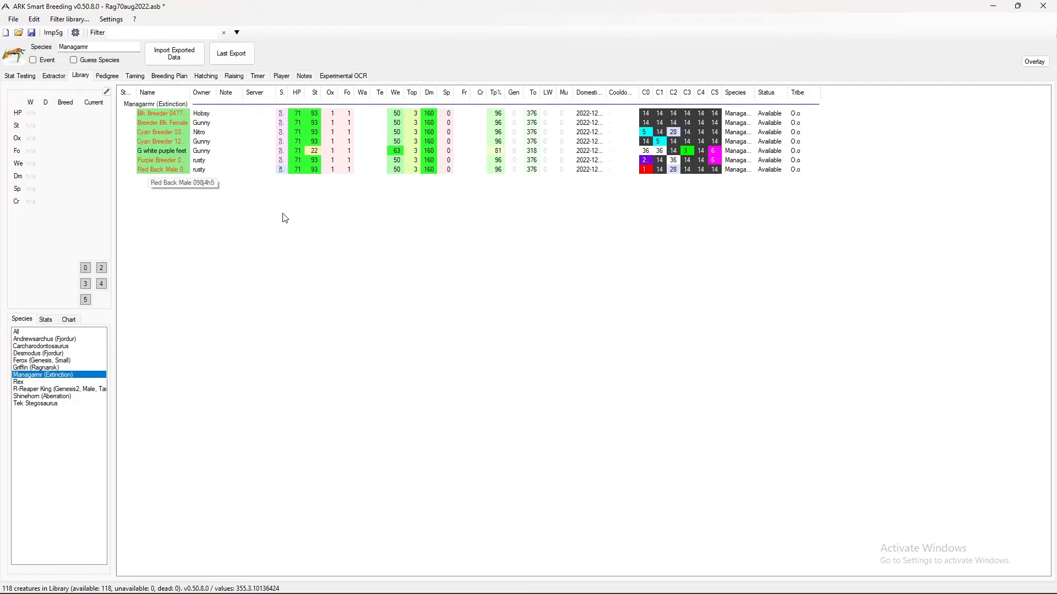
{"action": "left_click", "coordinate": [169, 75]}
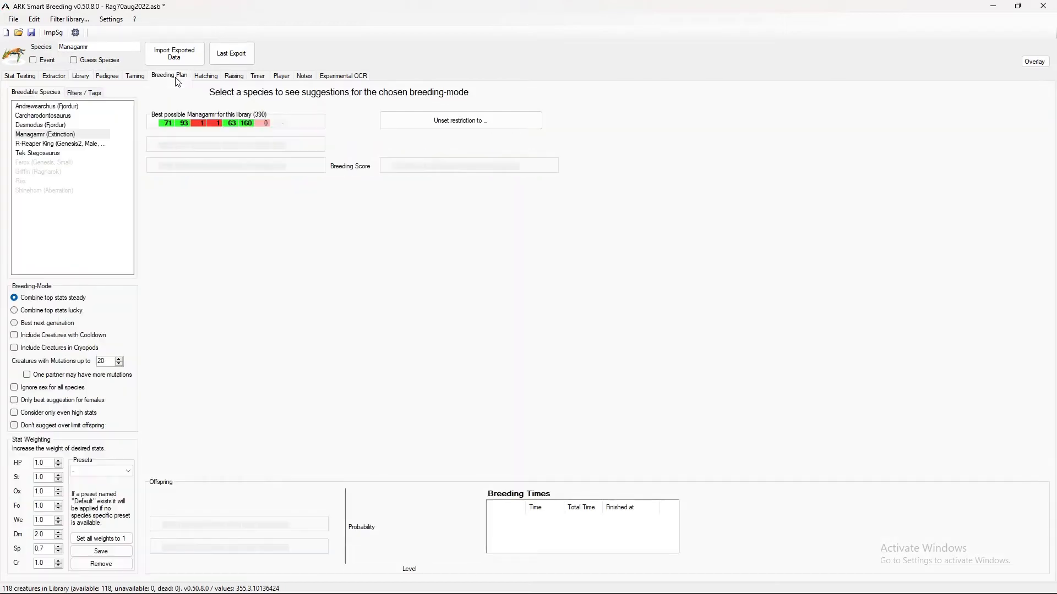
Show Managarmr pairings led by G white purple feet with Red Back Male, then launch paint.net.
{"action": "left_click", "coordinate": [44, 134]}
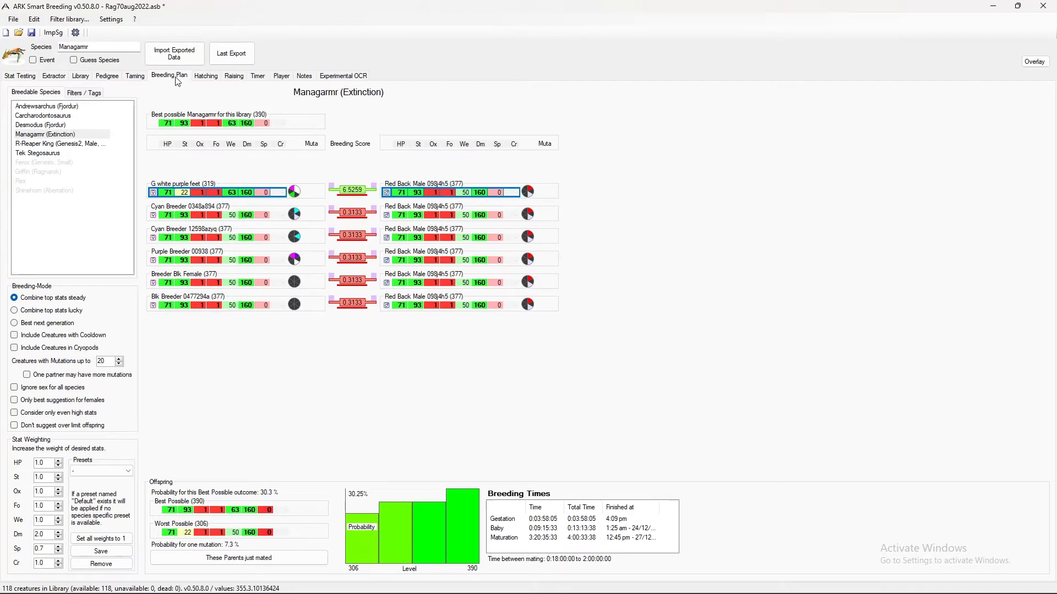
{"action": "mouse_move", "coordinate": [438, 193]}
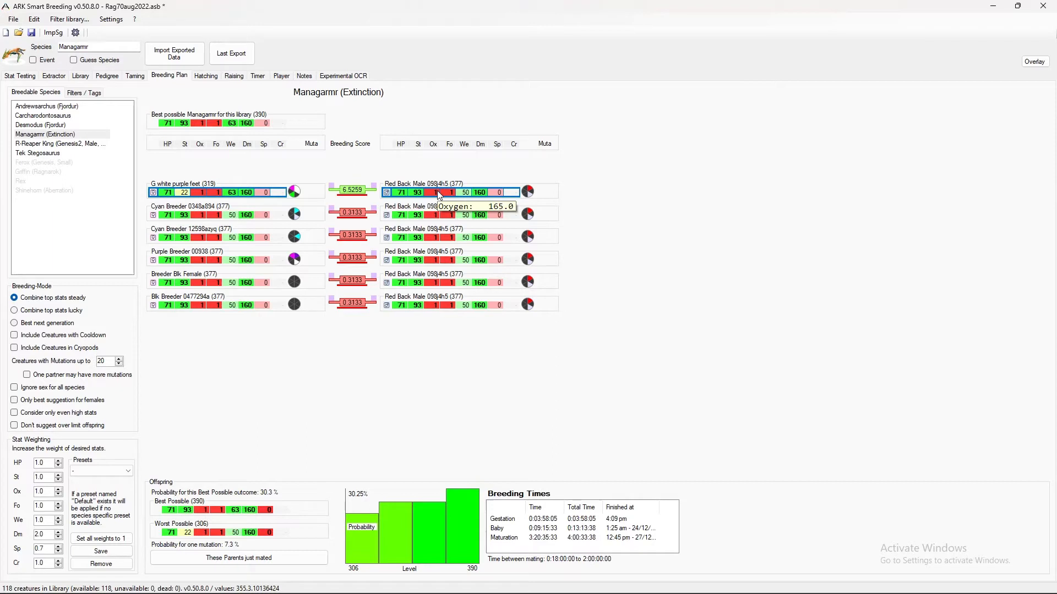
{"action": "mouse_move", "coordinate": [263, 360]}
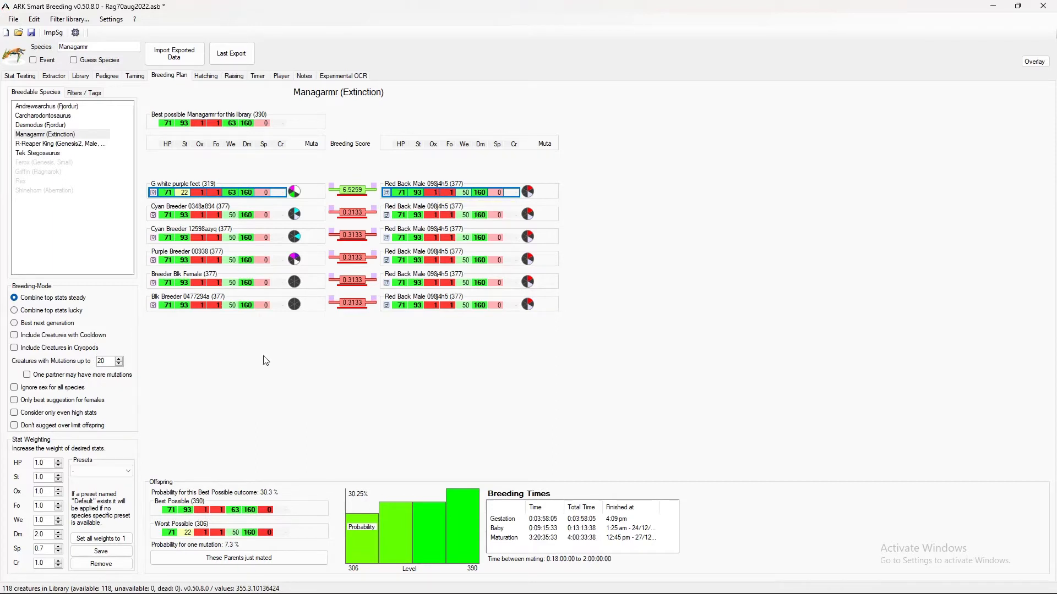
{"action": "mouse_move", "coordinate": [216, 123]}
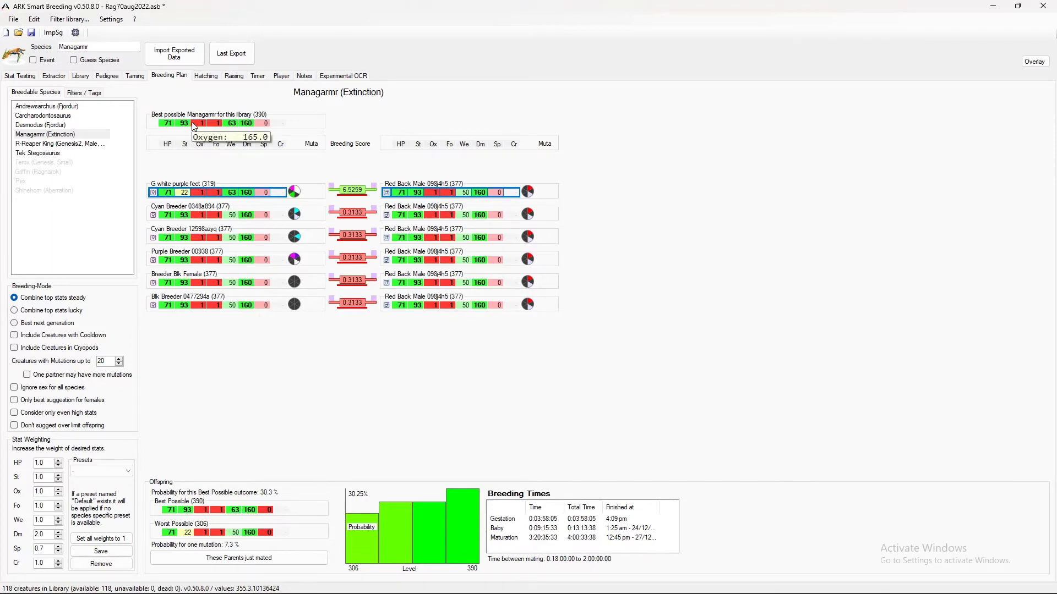
{"action": "mouse_move", "coordinate": [168, 123]}
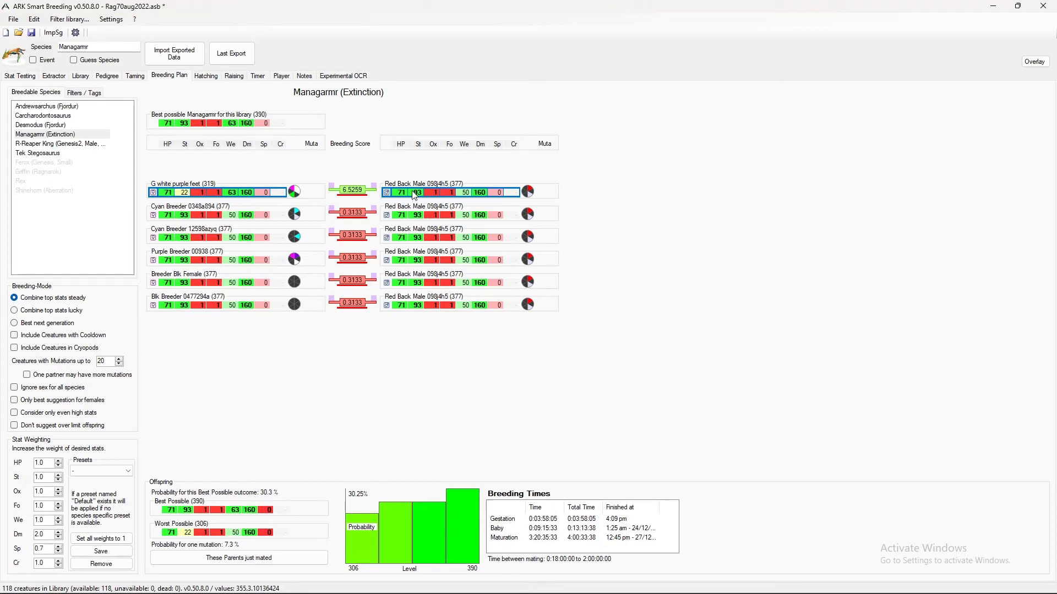
{"action": "mouse_move", "coordinate": [480, 292]}
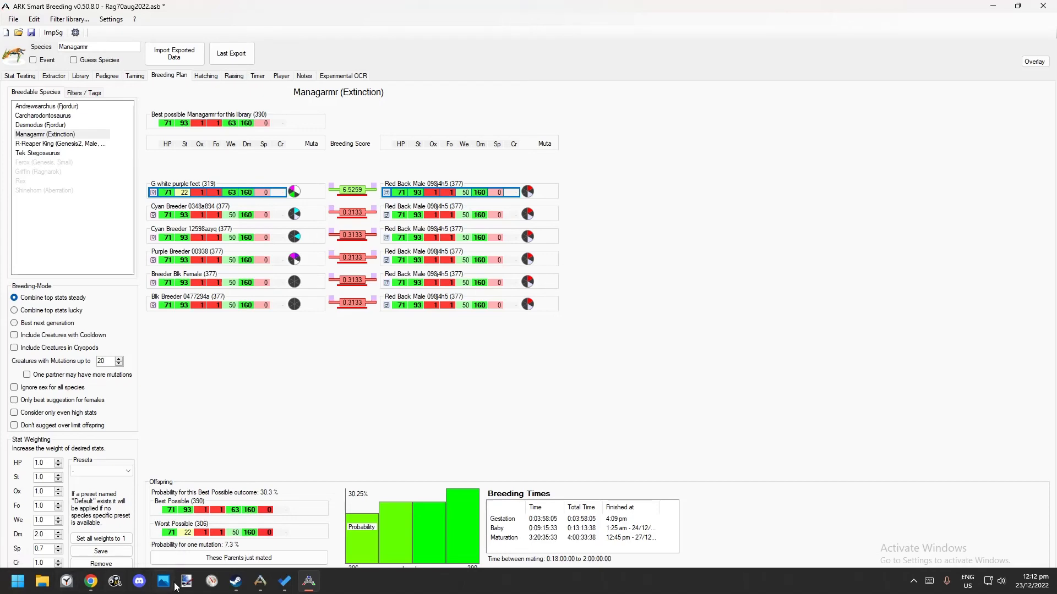
{"action": "left_click", "coordinate": [186, 581]}
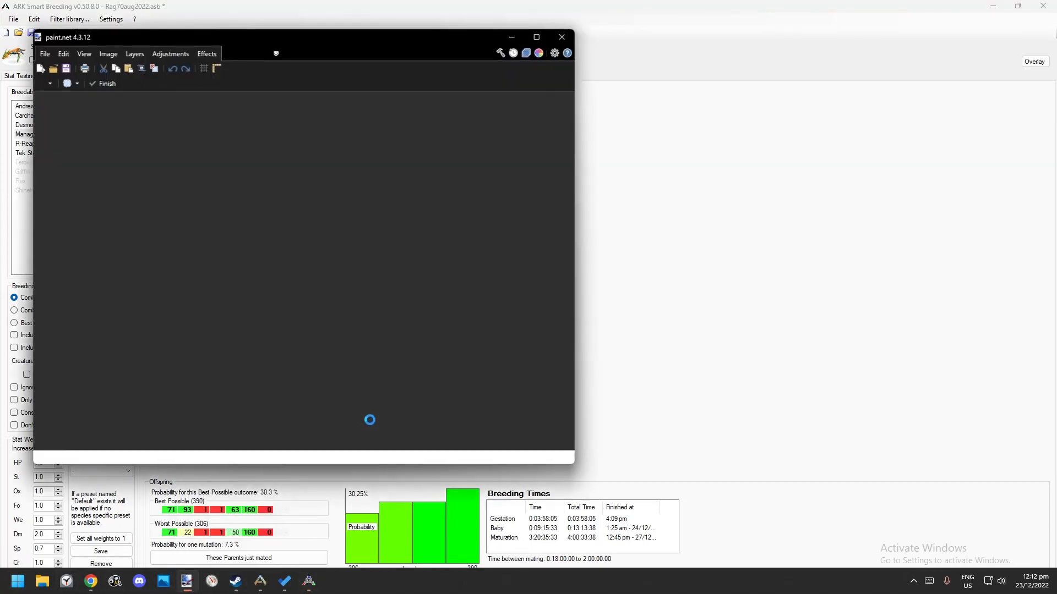